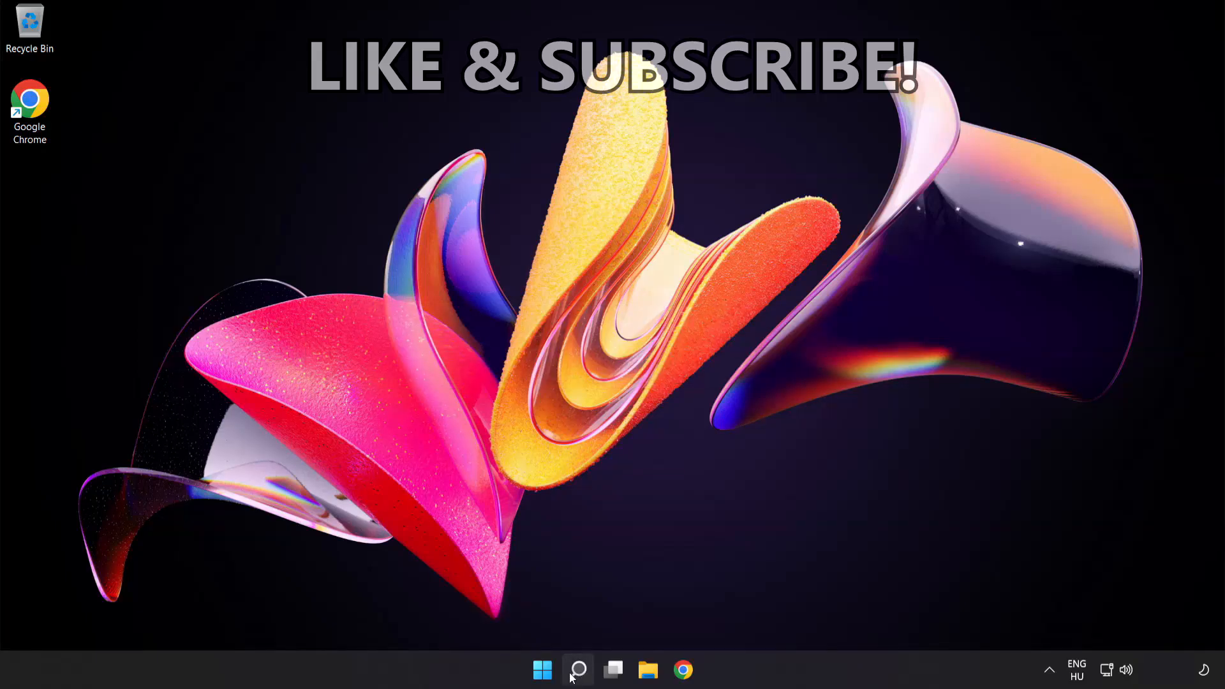
Search for cmd and launch Command Prompt as administrator.
left_click(577, 669)
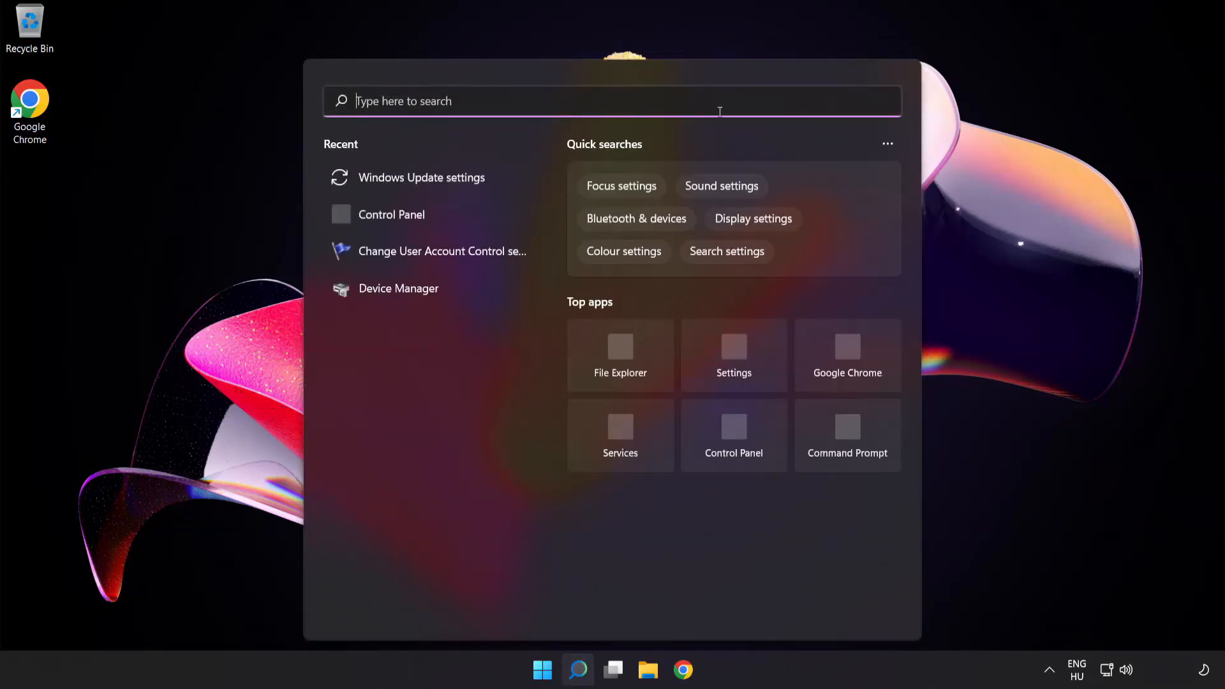
type("cmd")
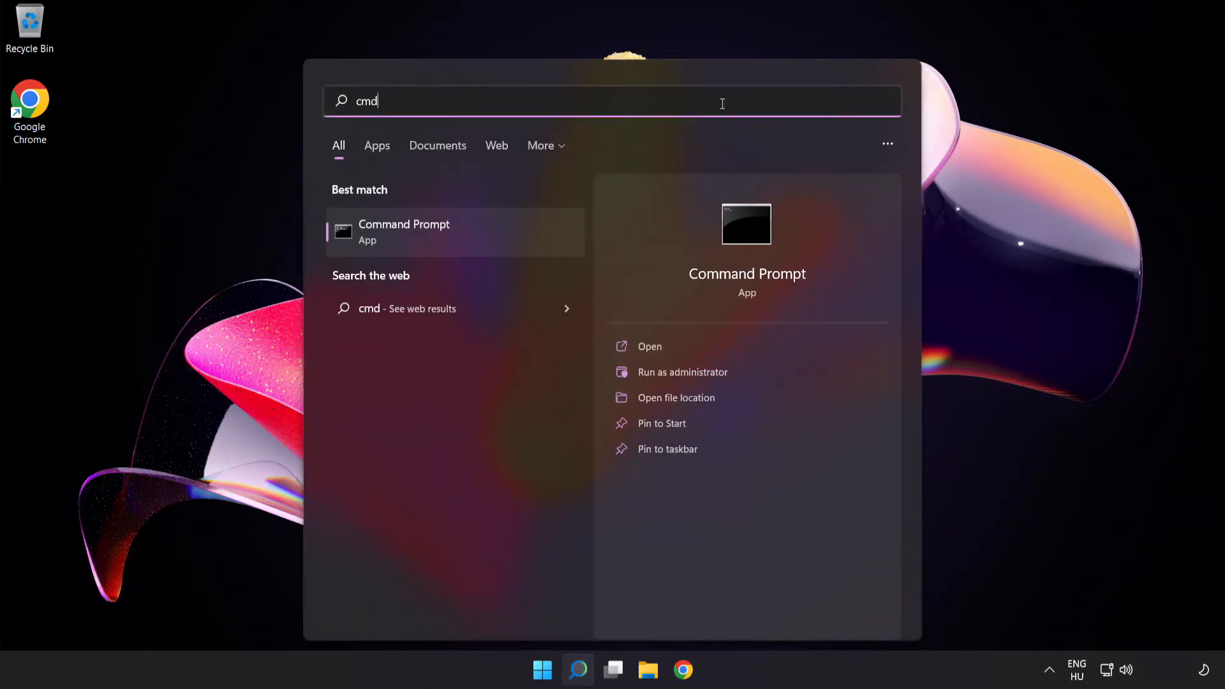
mouse_move(470, 244)
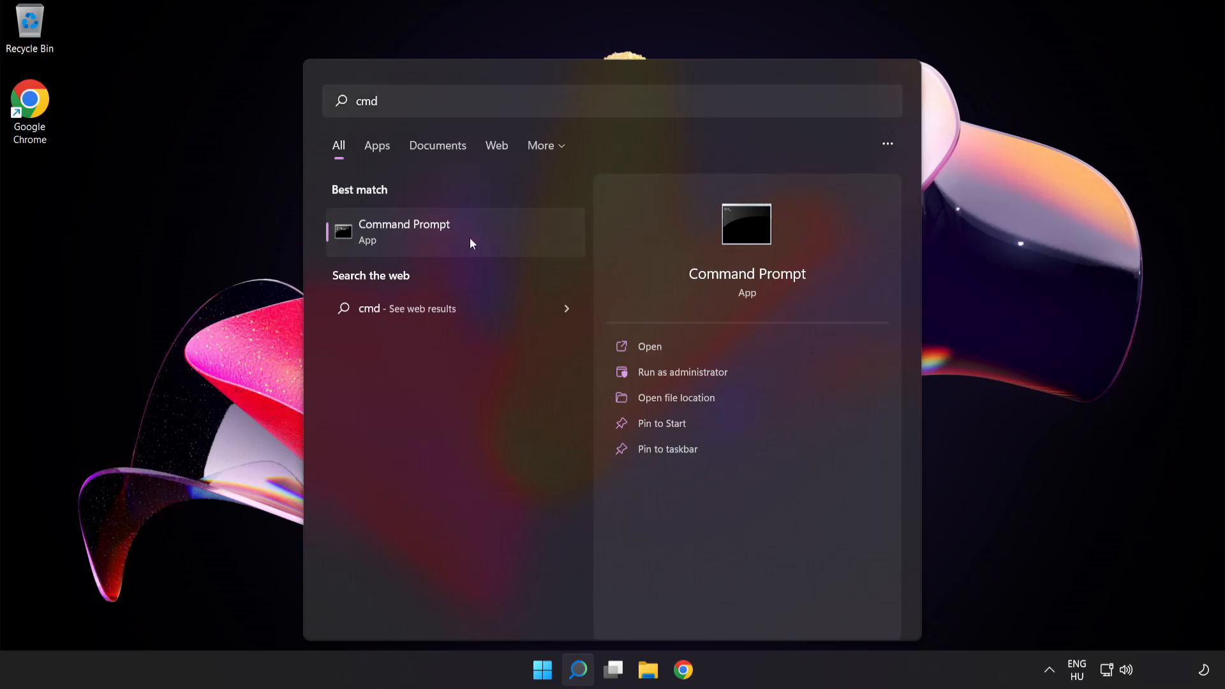
right_click(403, 231)
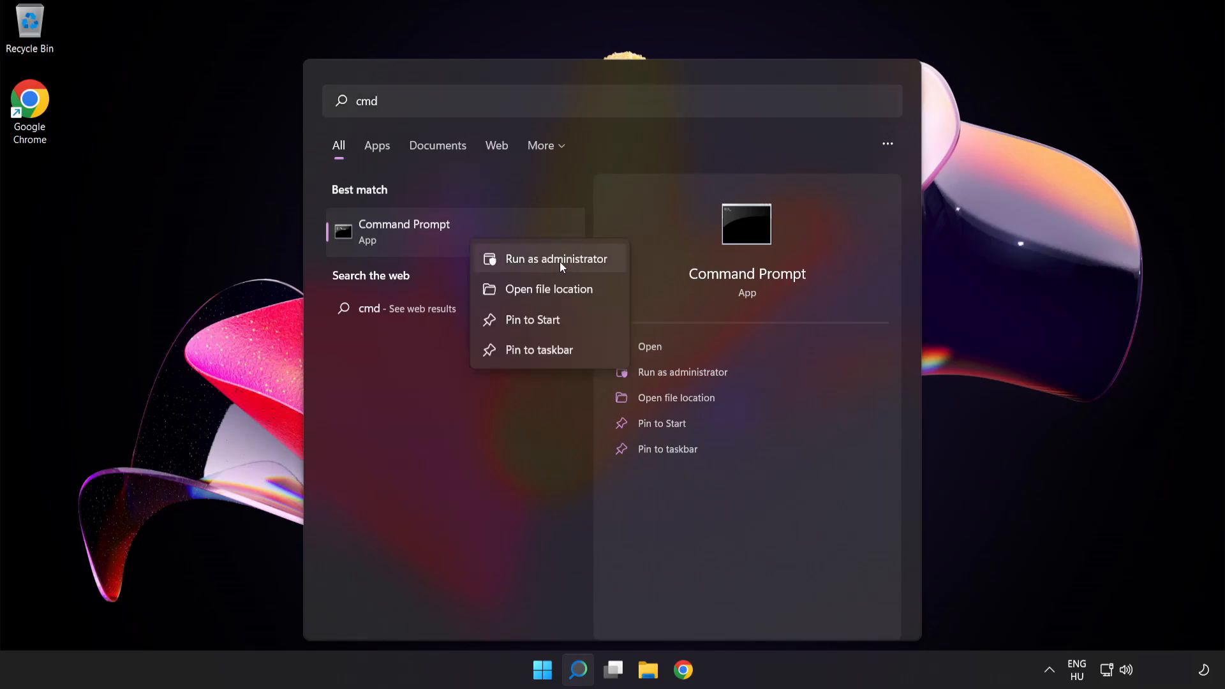
left_click(557, 258)
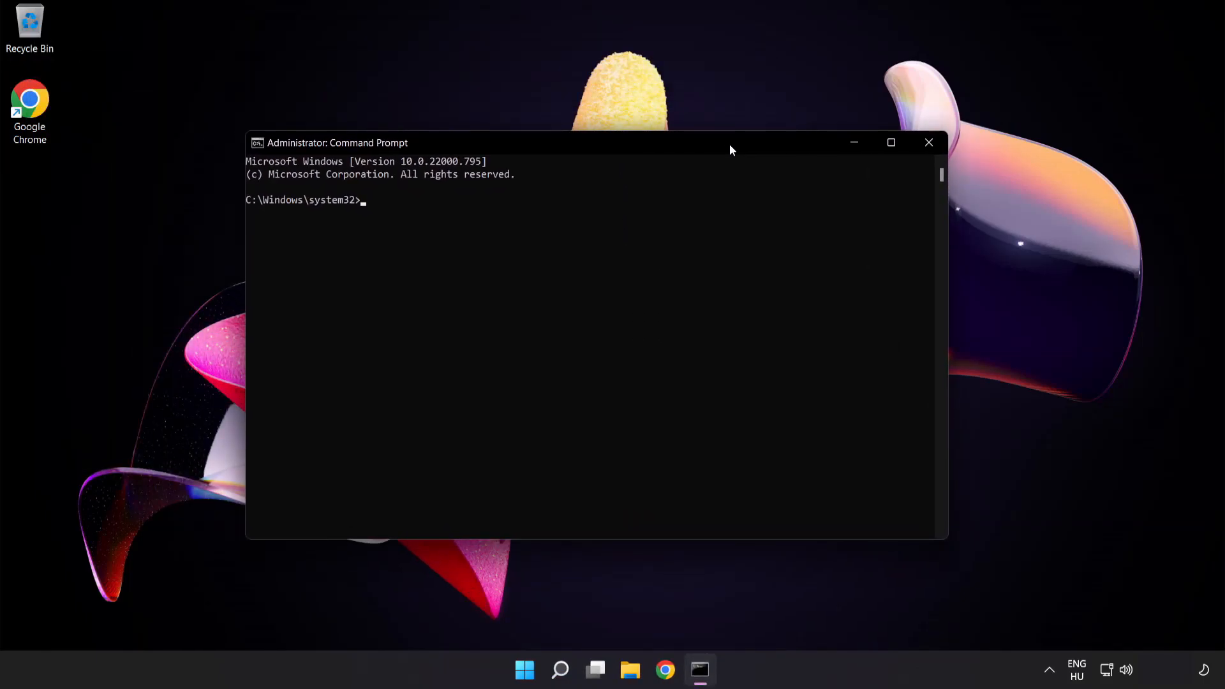
Flush the DNS resolver cache with ipconfig /flushdns.
type("ipco")
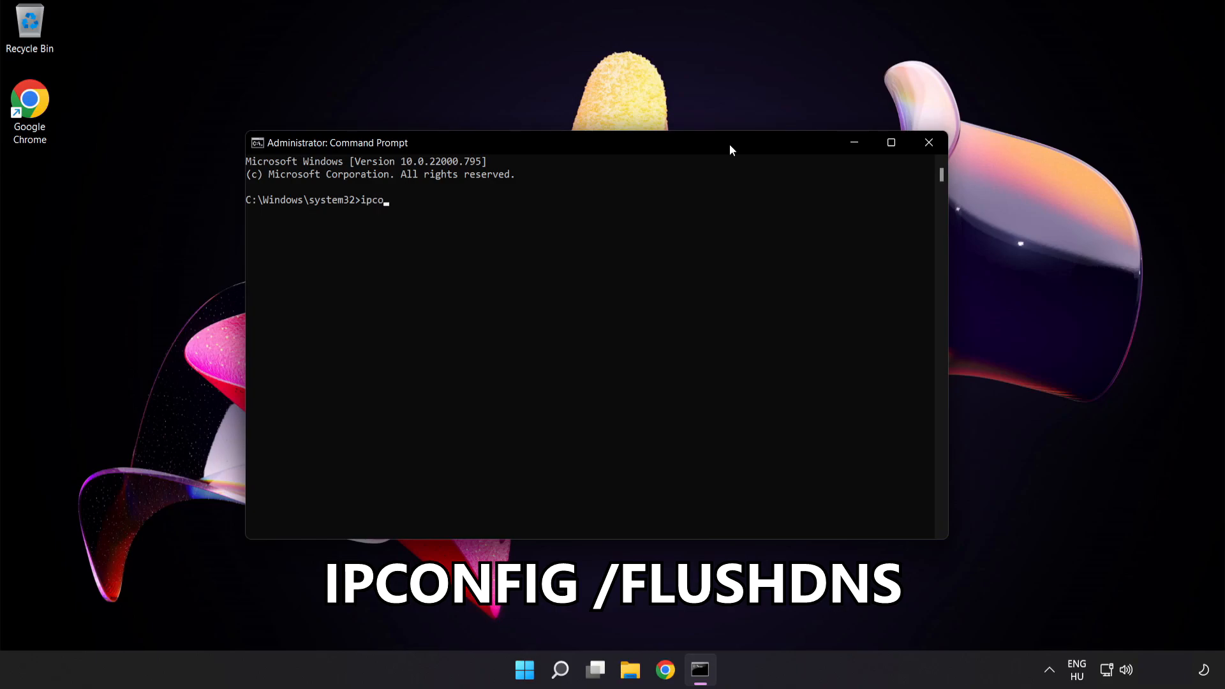
type("nfig /")
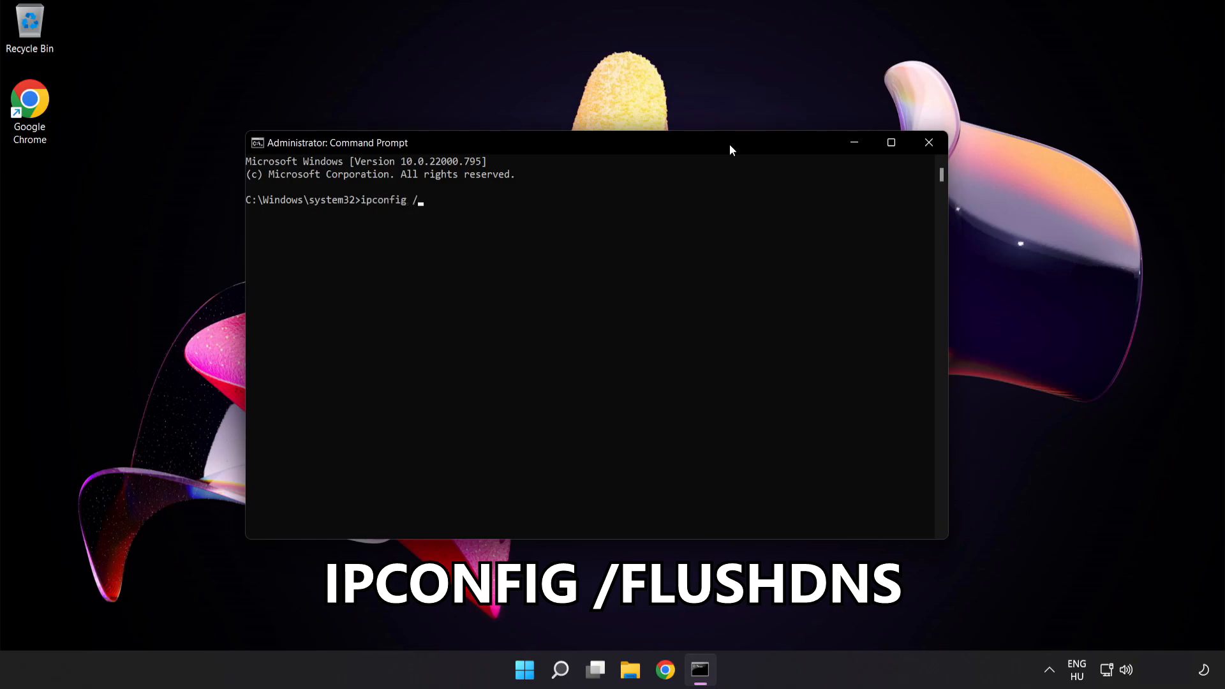
type("flushd")
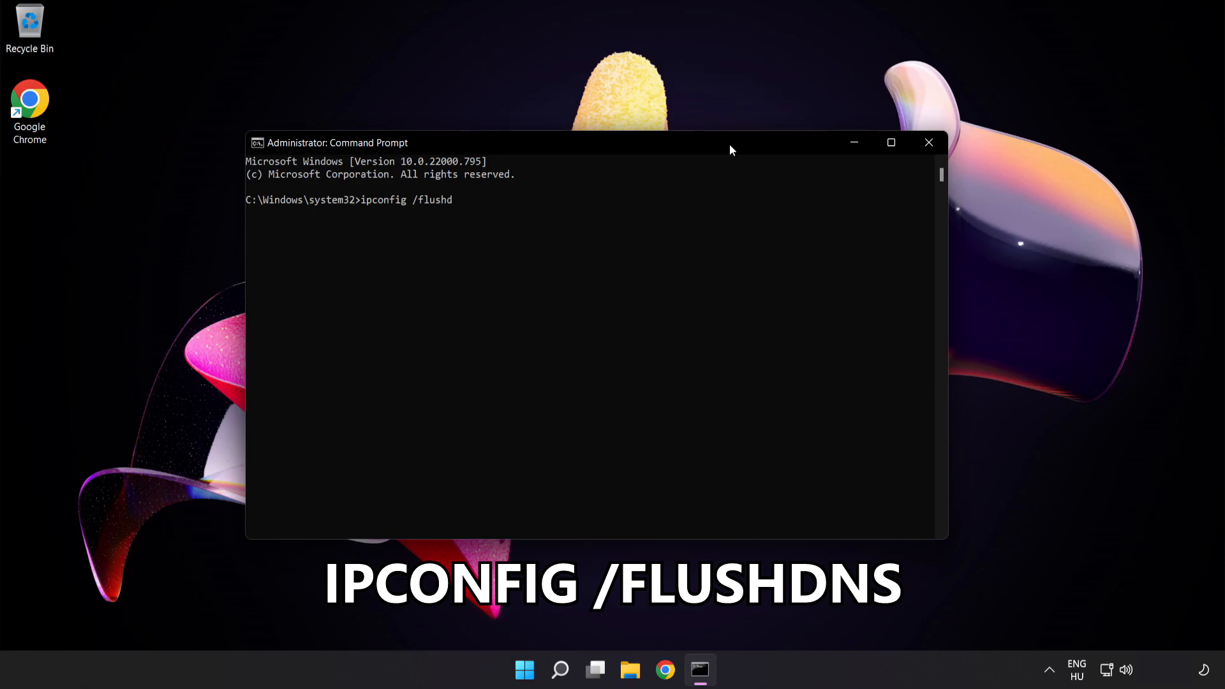
type("ns")
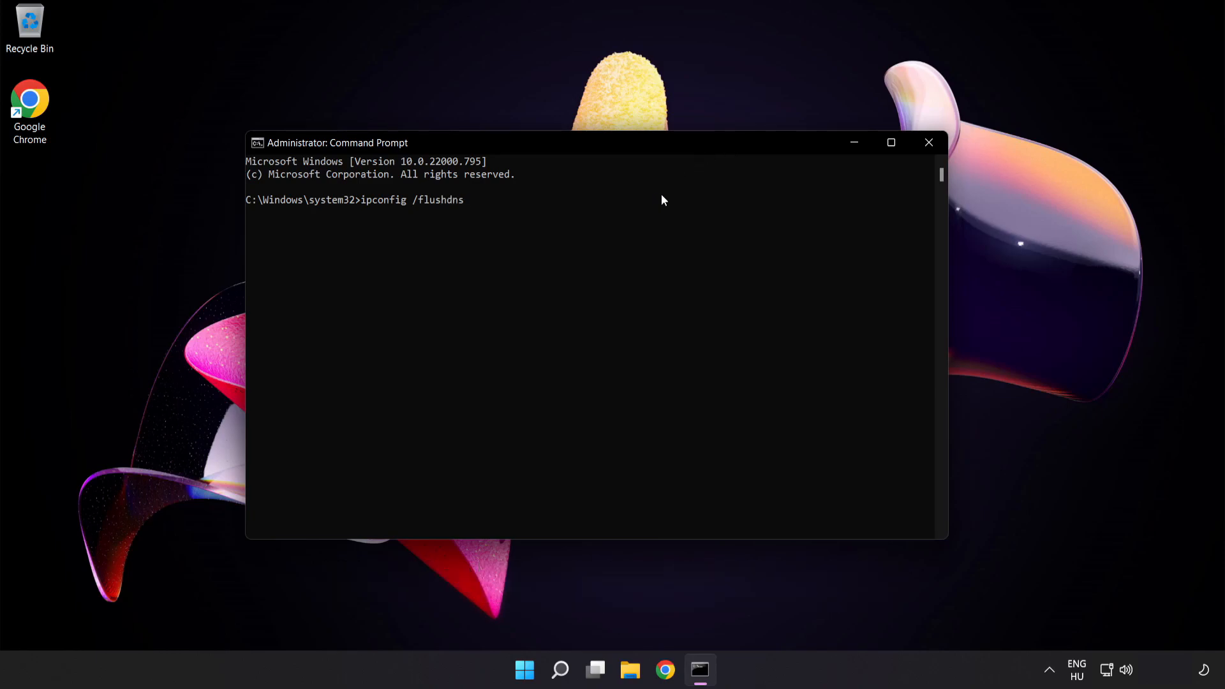
key("Return")
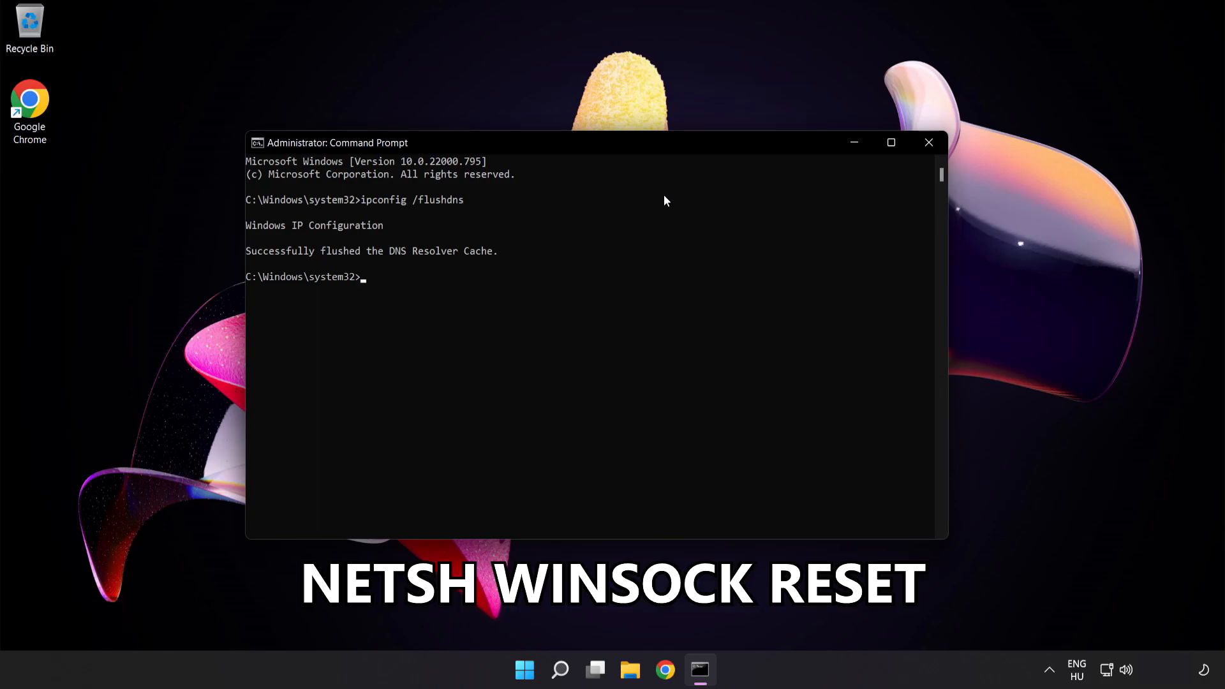
Reset the Winsock catalog with netsh winsock reset, then exit Command Prompt.
type("nets")
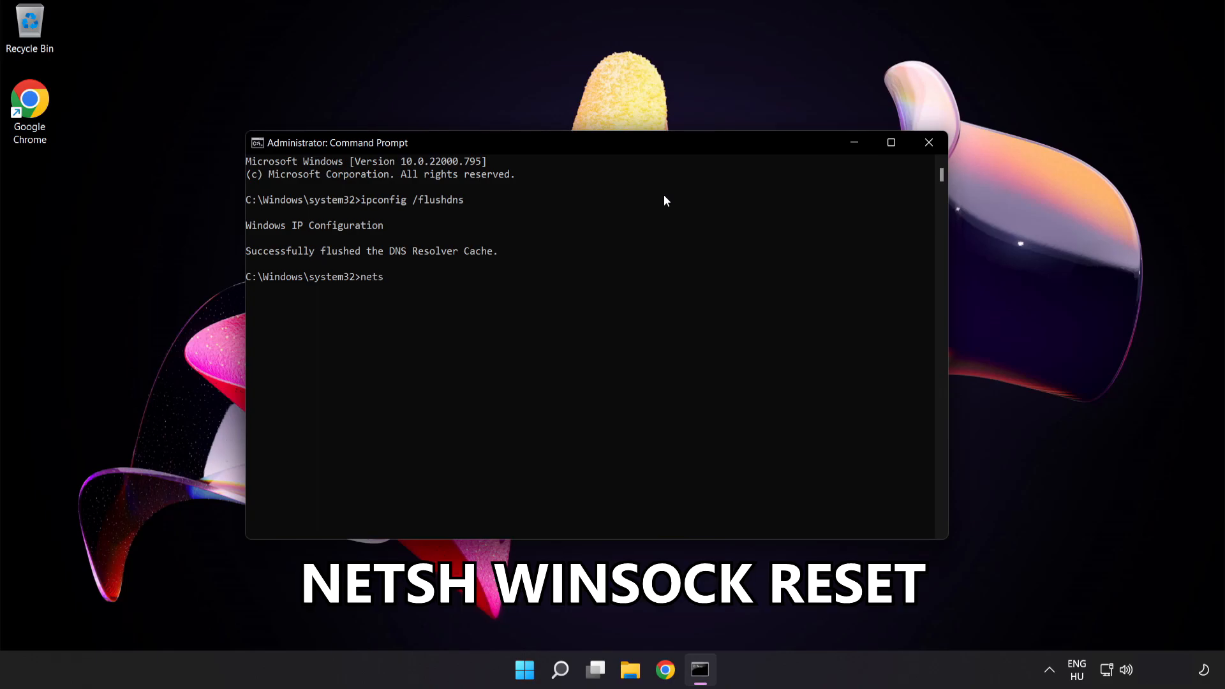
type("h wins")
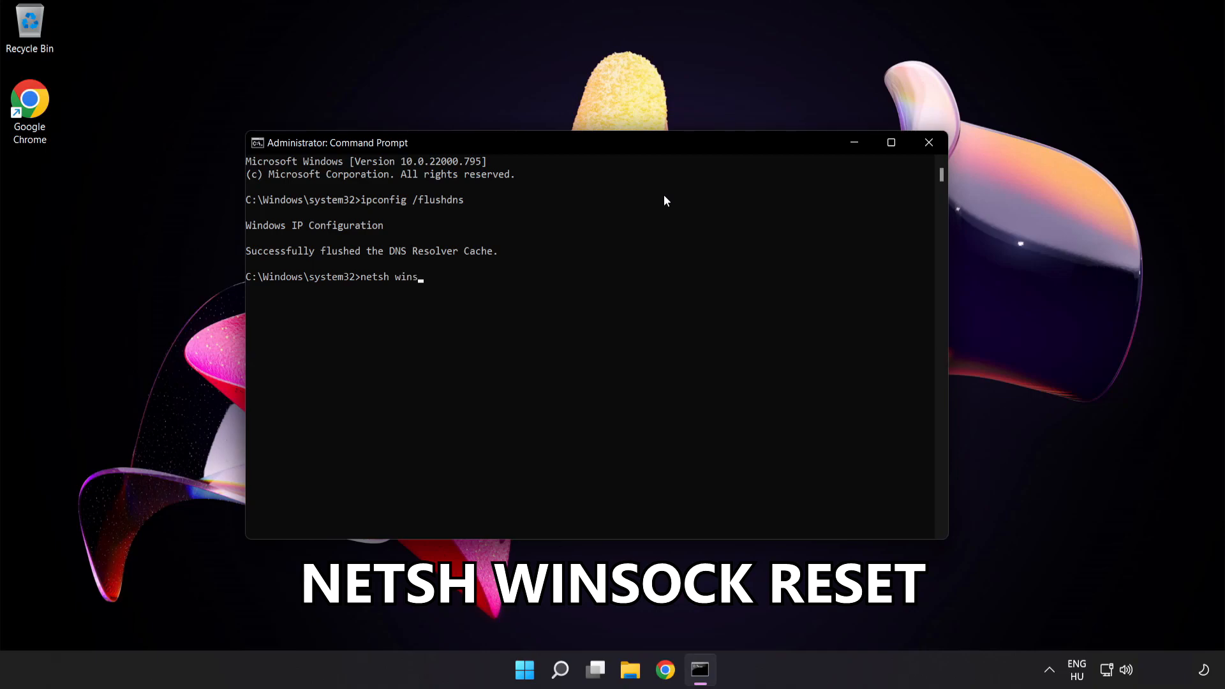
type("ock reset")
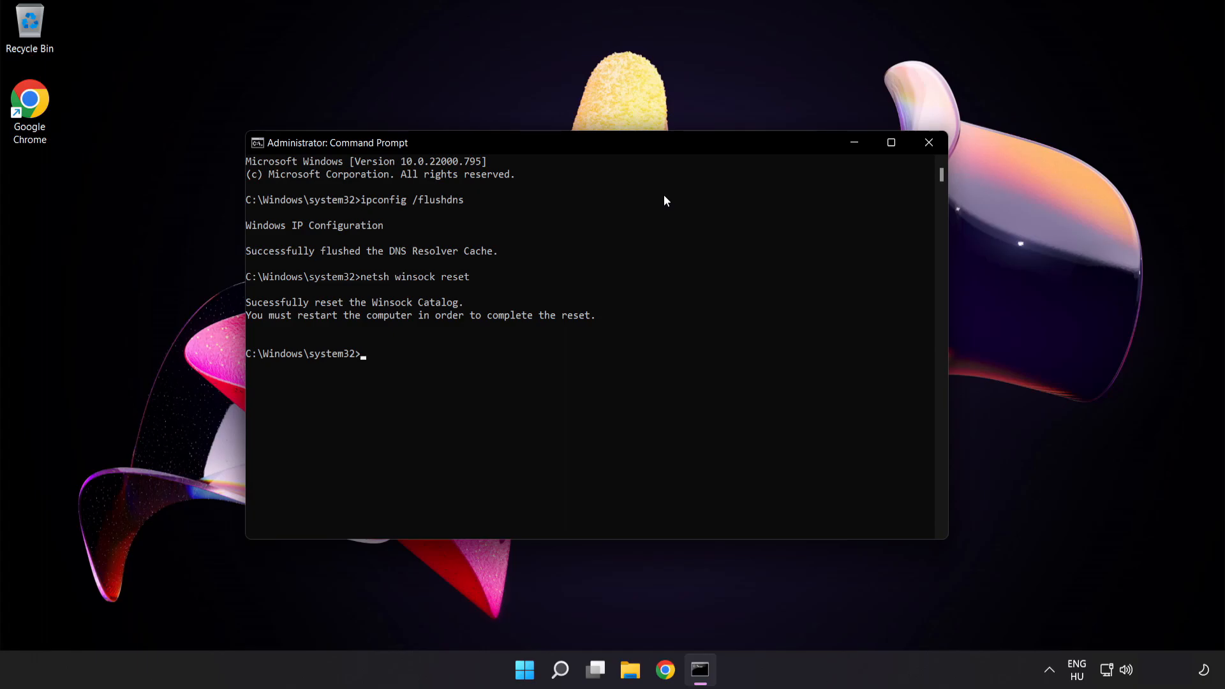
type("exit")
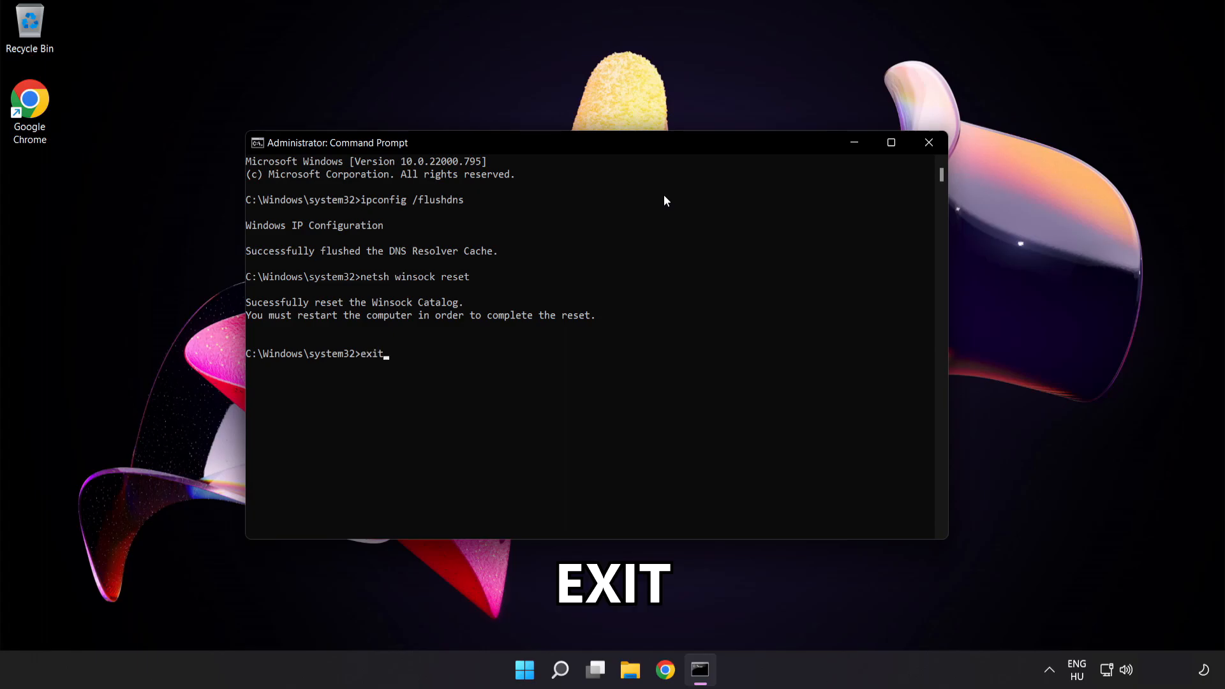
key("Return")
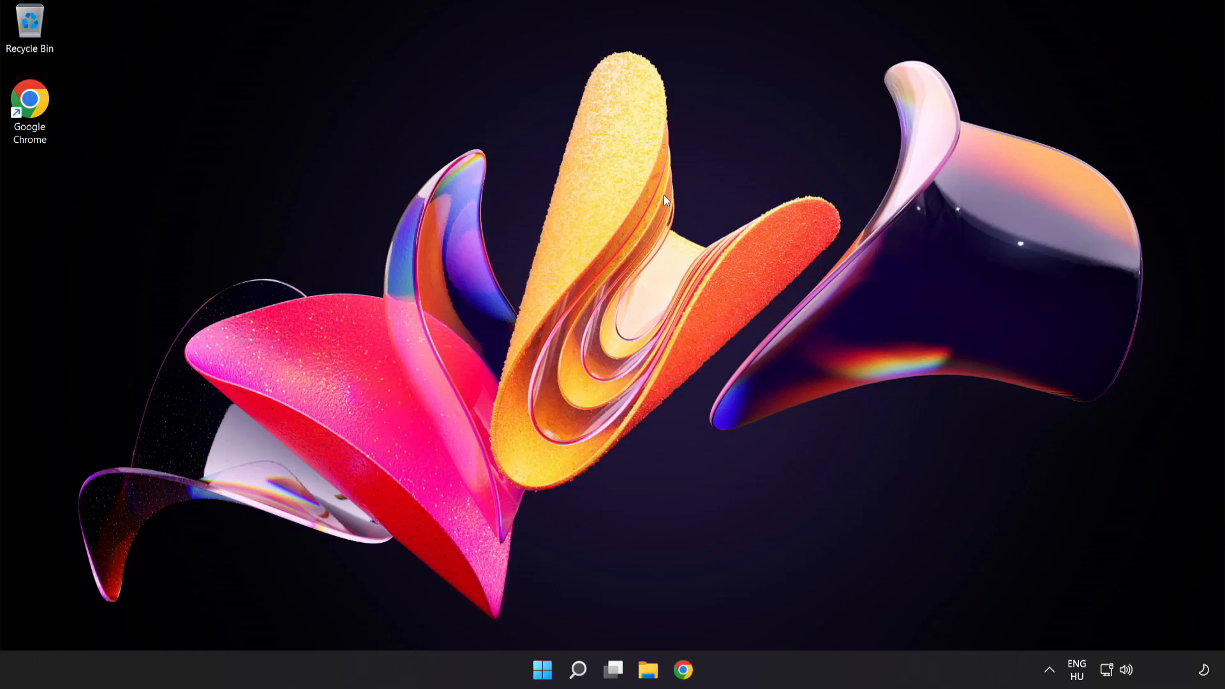
mouse_move(658, 262)
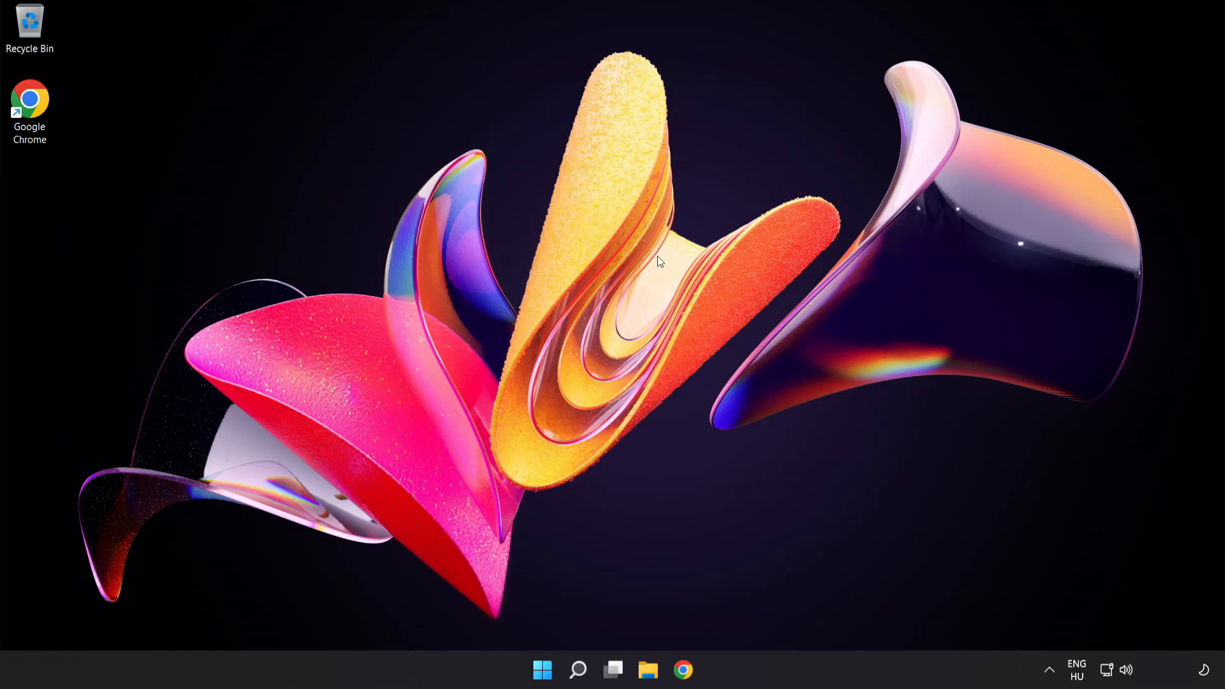
mouse_move(1107, 671)
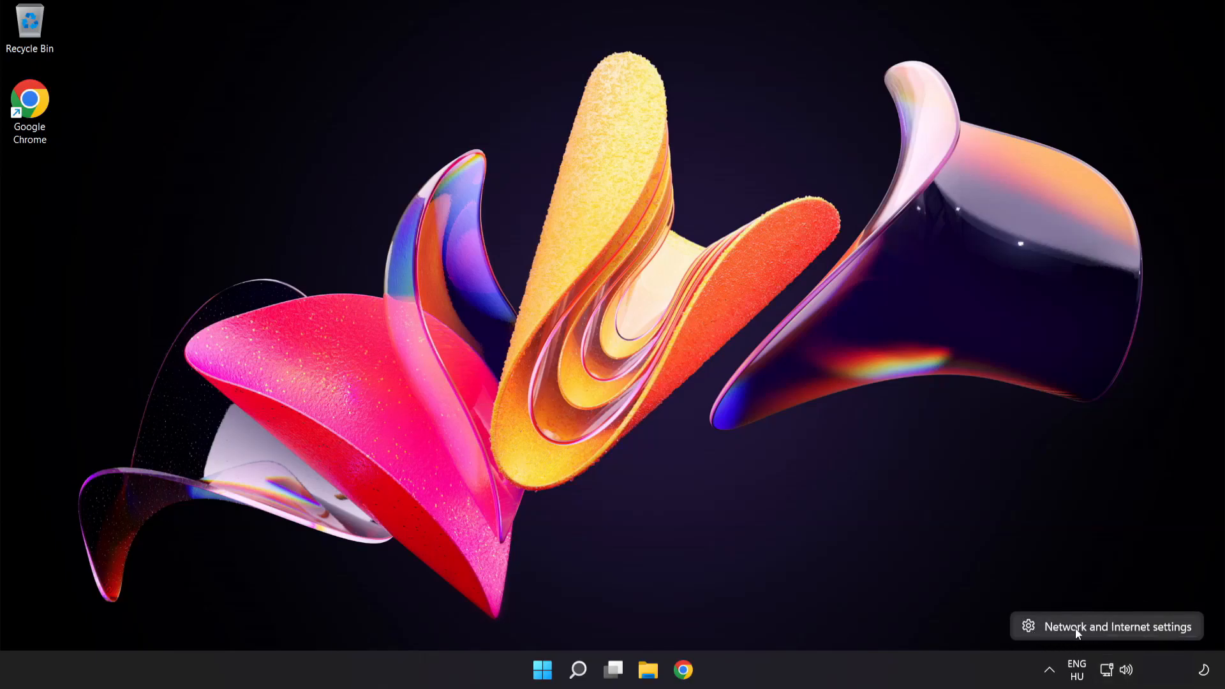
Open Network & internet settings from the system tray network icon.
left_click(1107, 626)
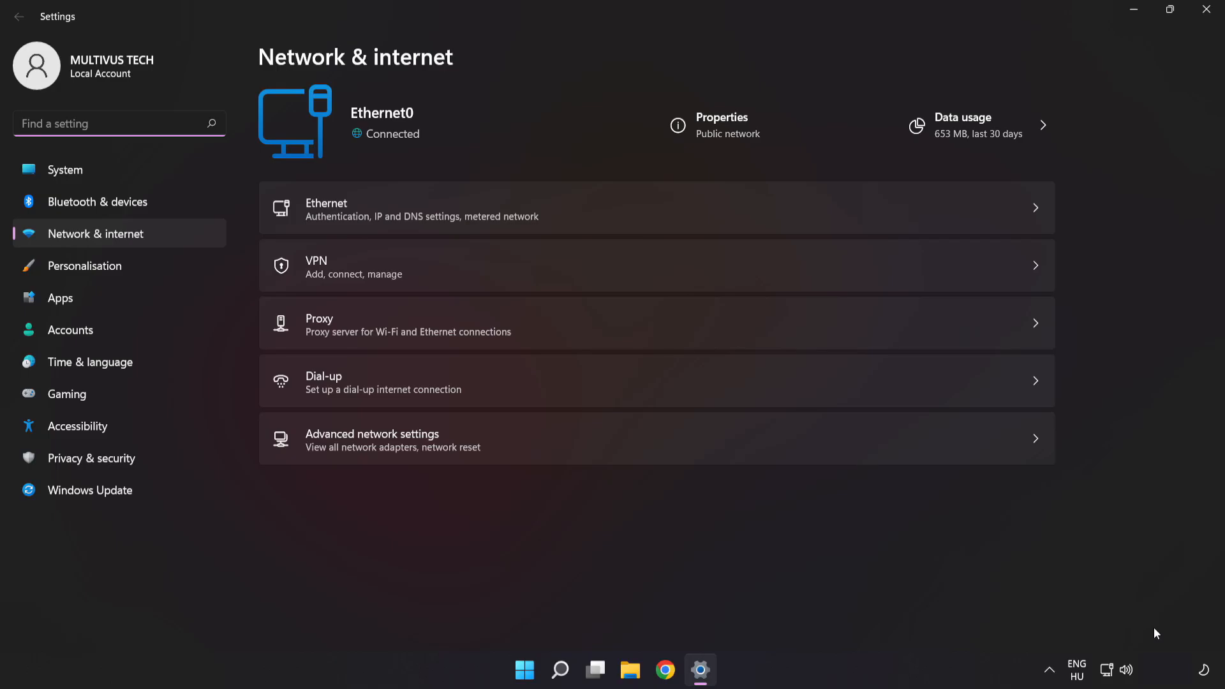
mouse_move(463, 448)
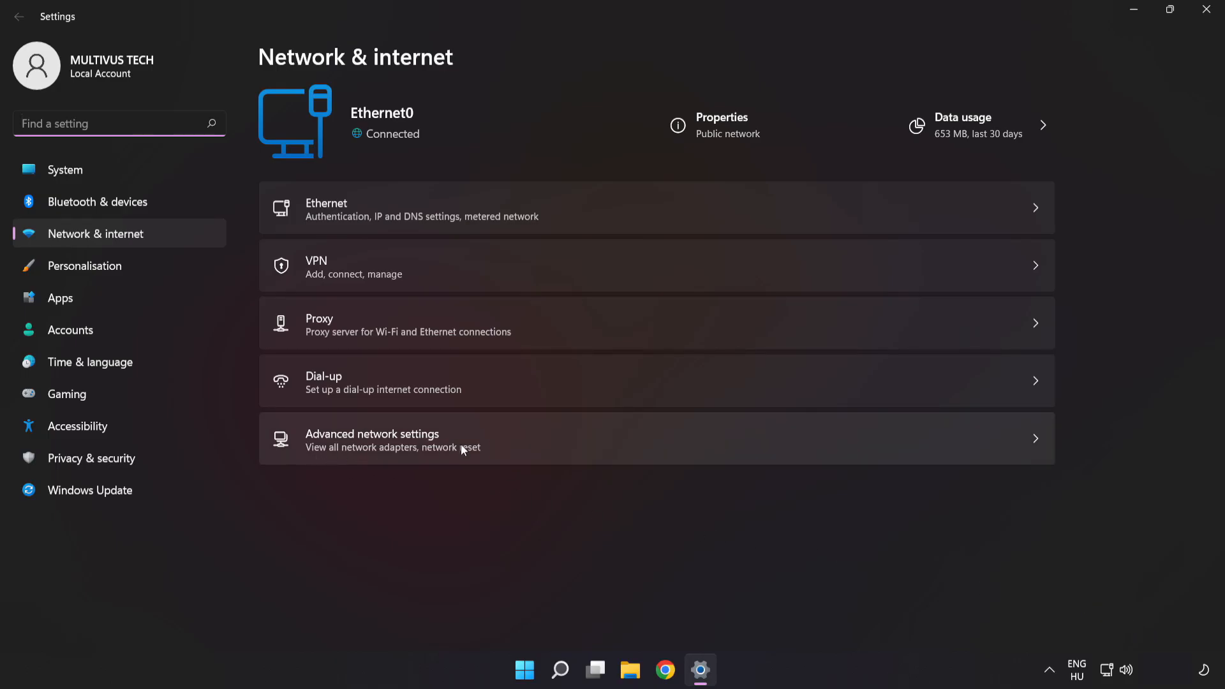
mouse_move(526, 448)
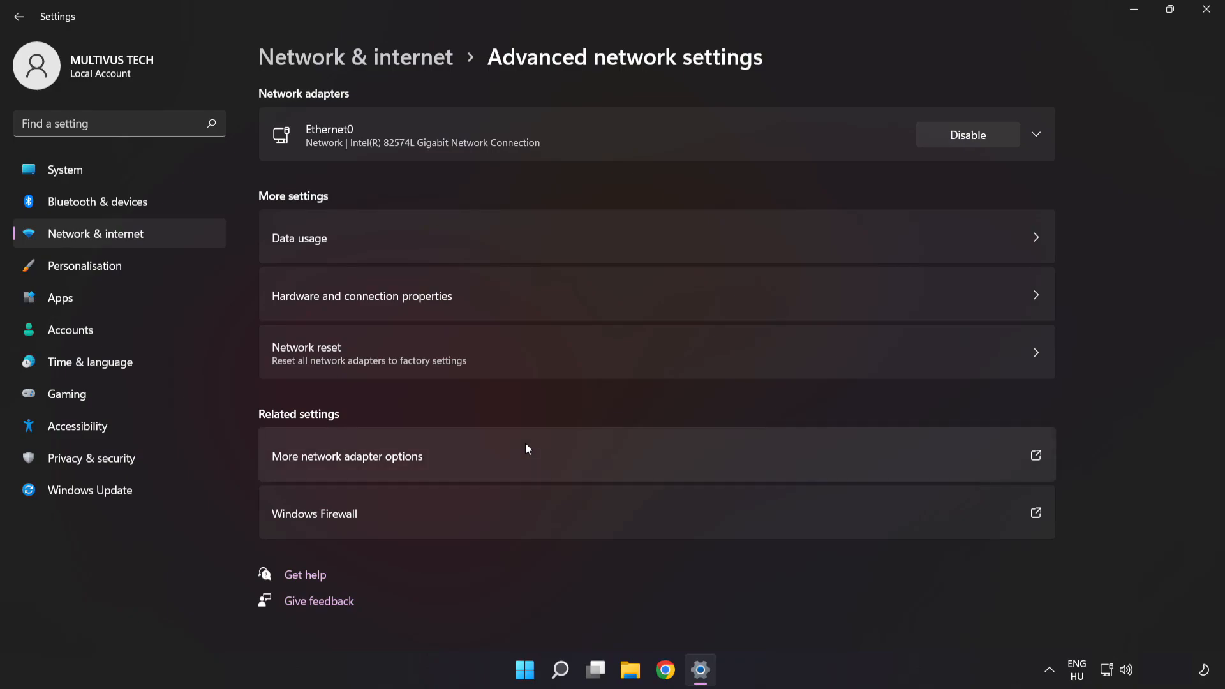
mouse_move(320, 467)
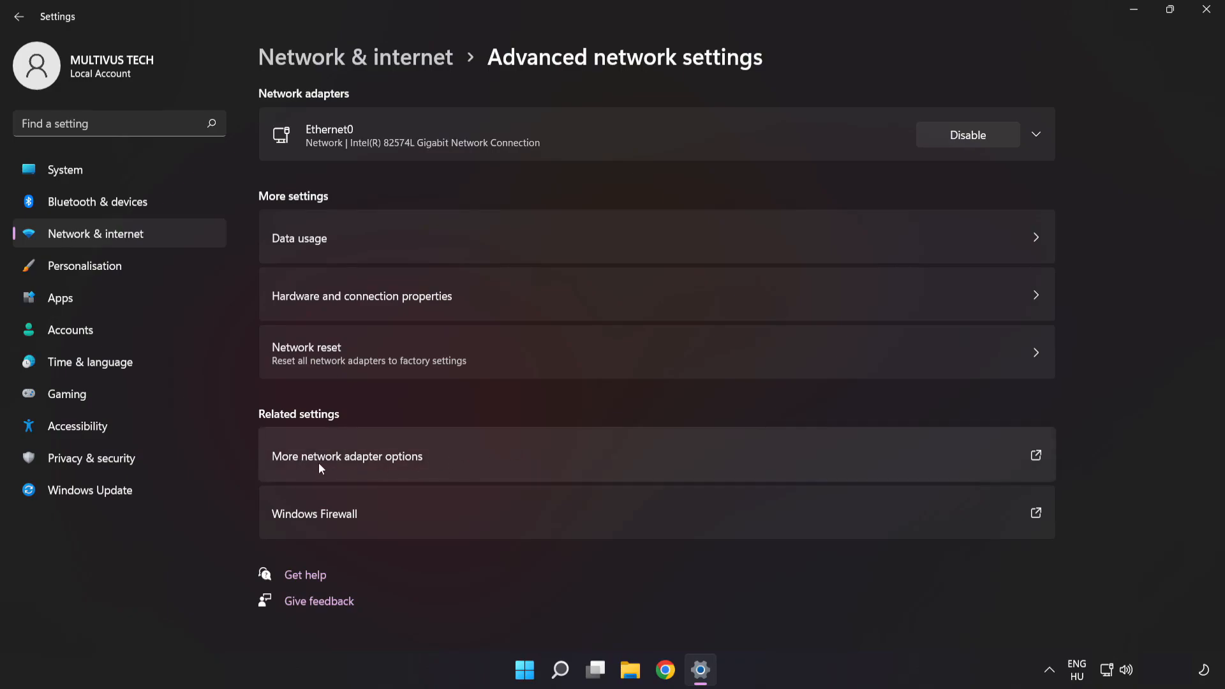
mouse_move(450, 463)
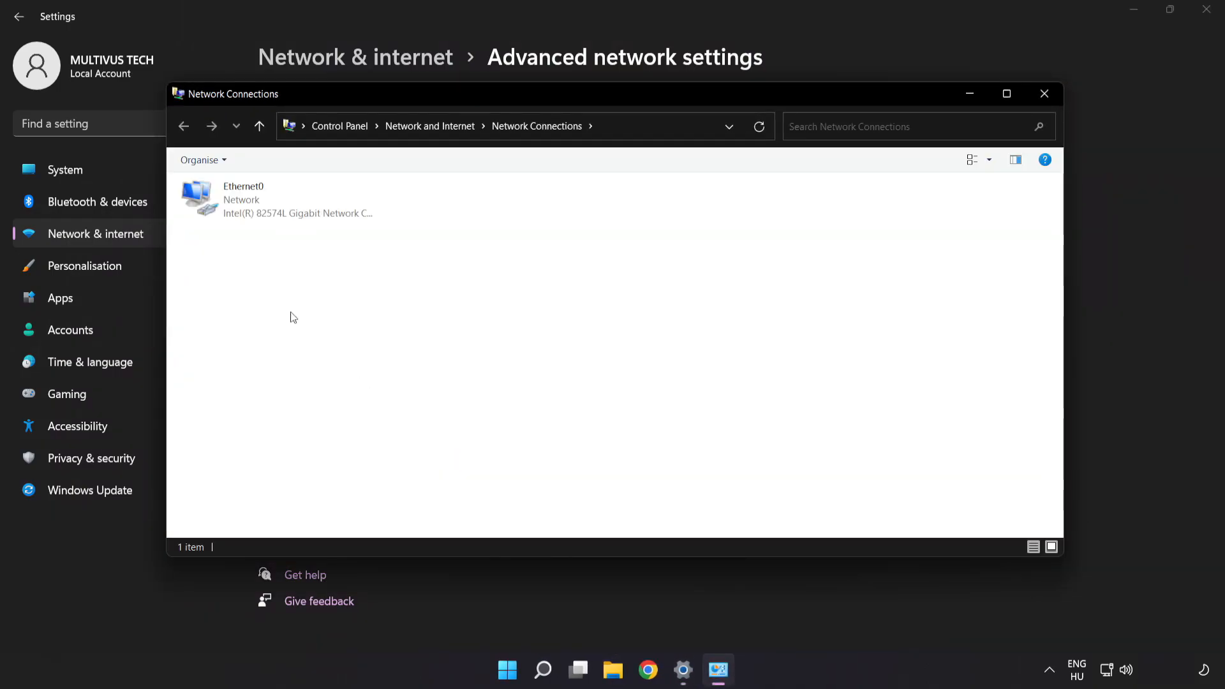
Open the TCP/IPv4 properties of the Ethernet0 connection.
left_click(276, 199)
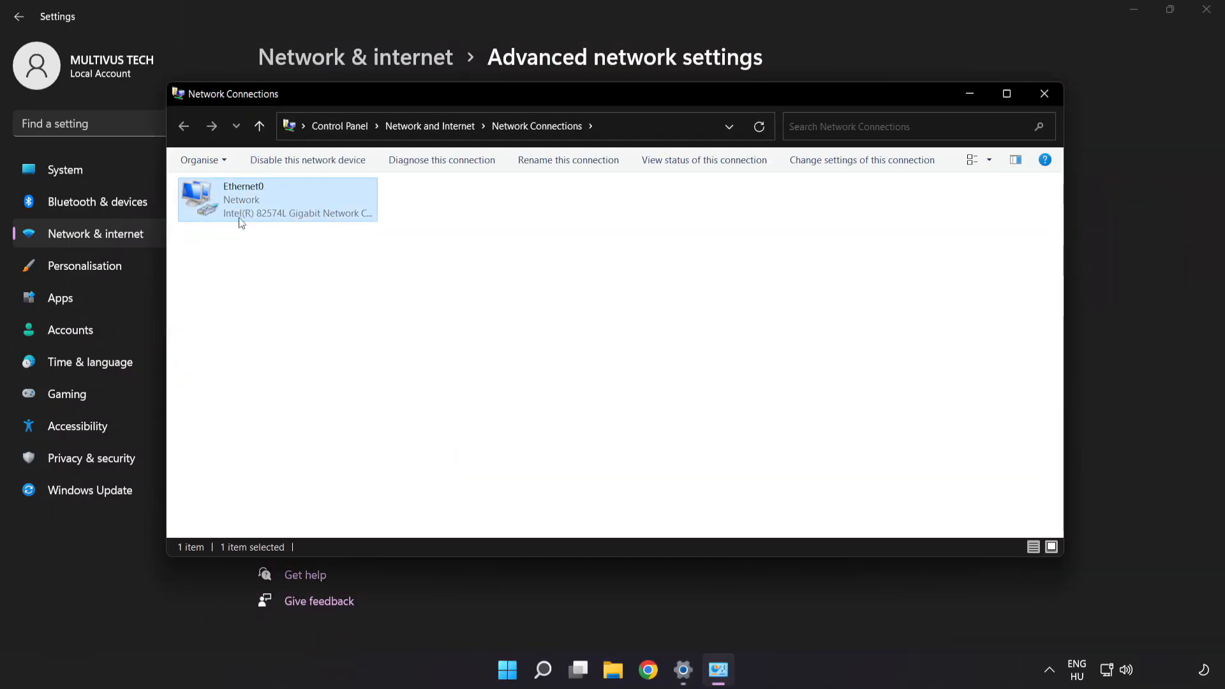
right_click(276, 199)
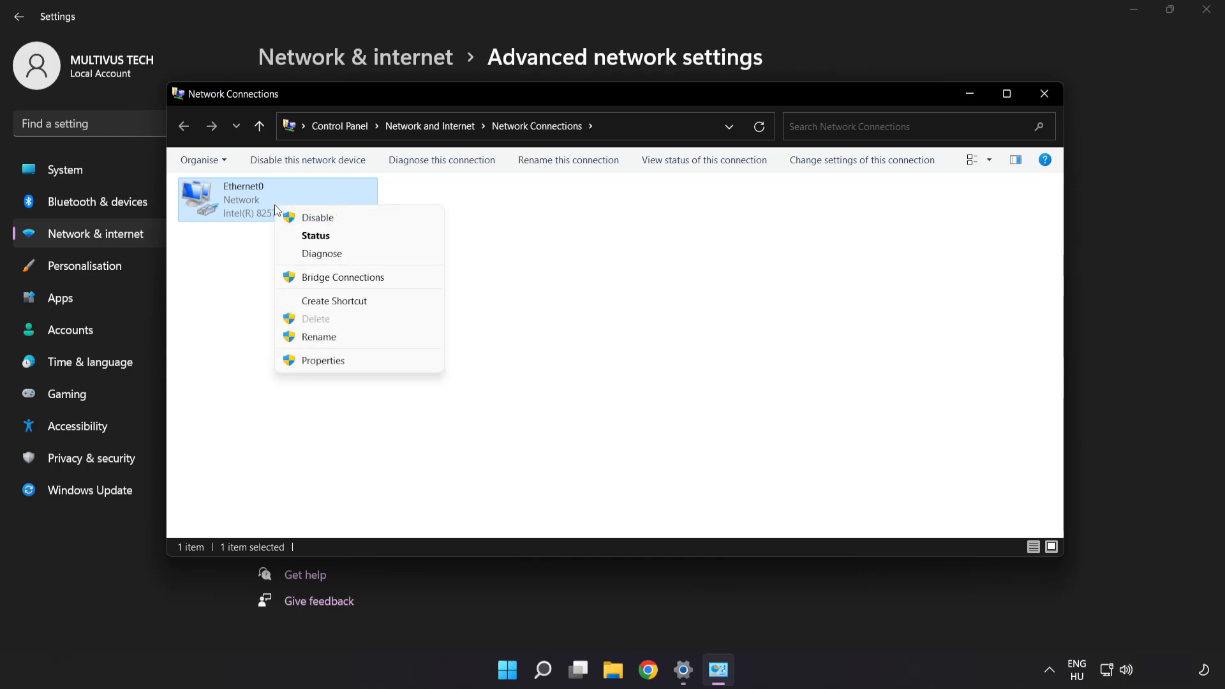
mouse_move(367, 360)
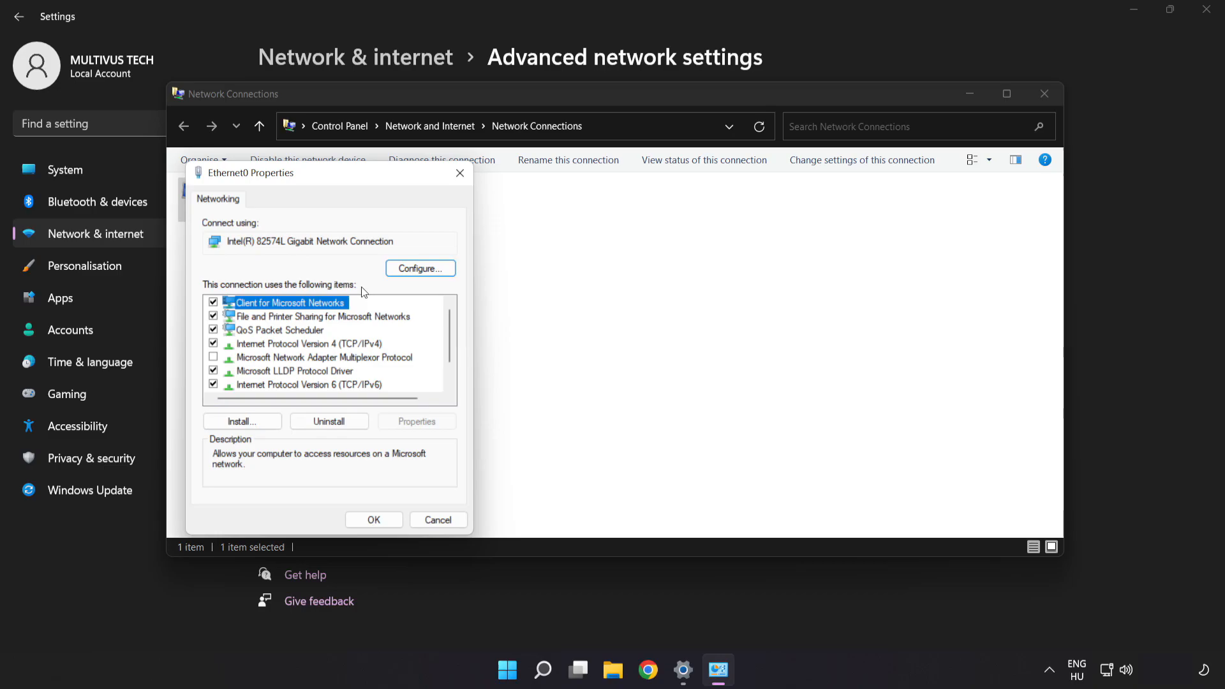
left_click_drag(251, 173, 509, 151)
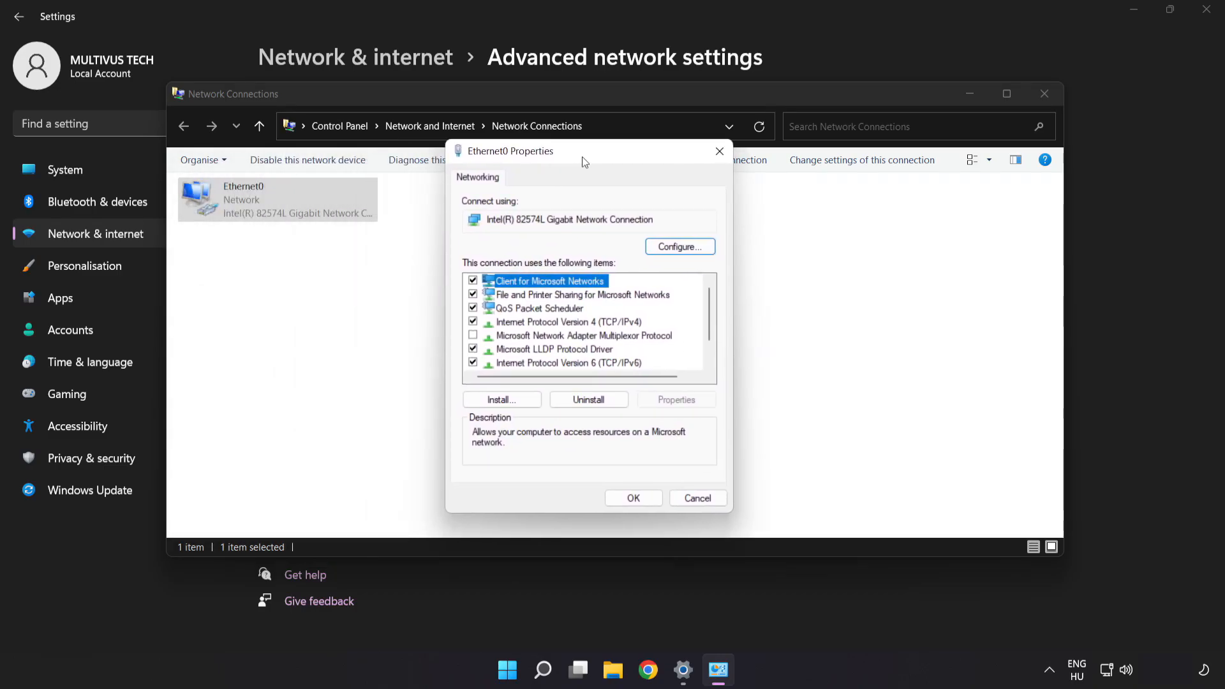
left_click(568, 321)
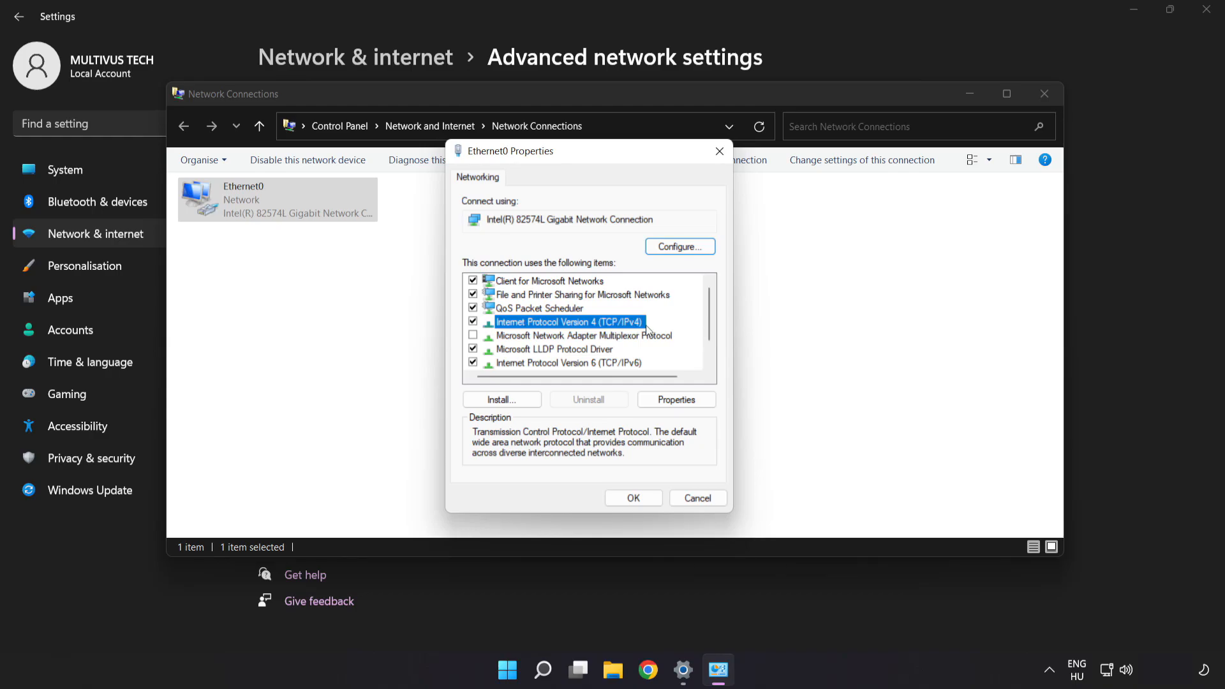
mouse_move(676, 399)
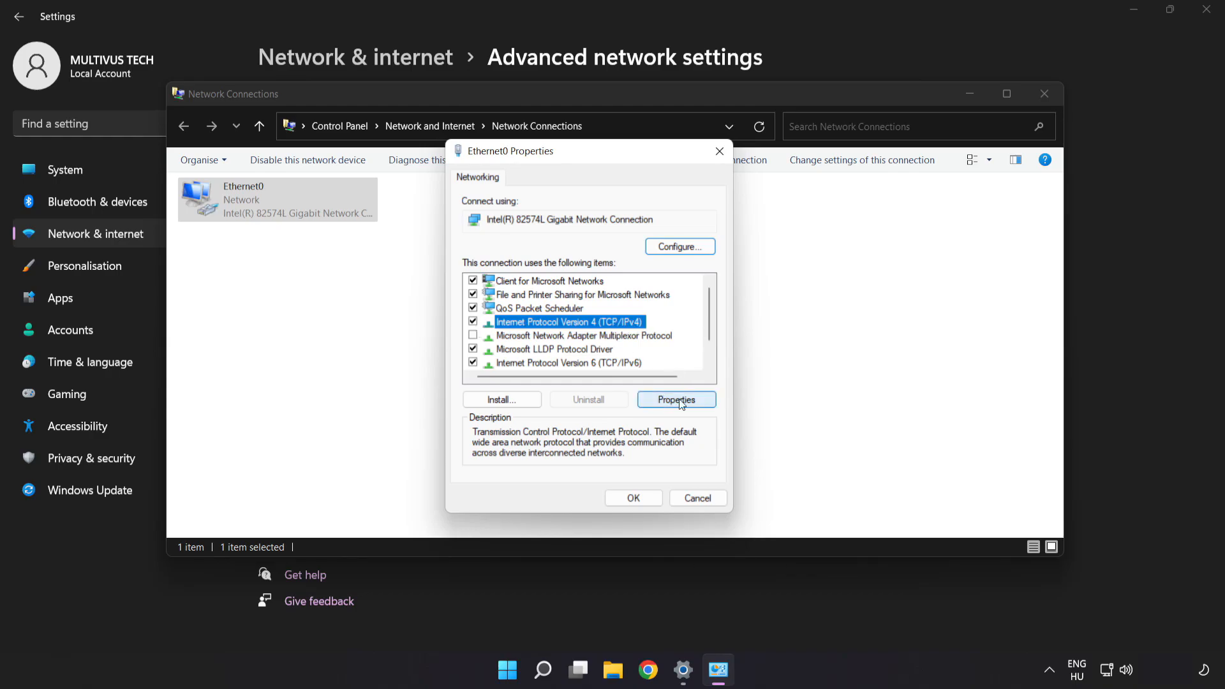
left_click(675, 400)
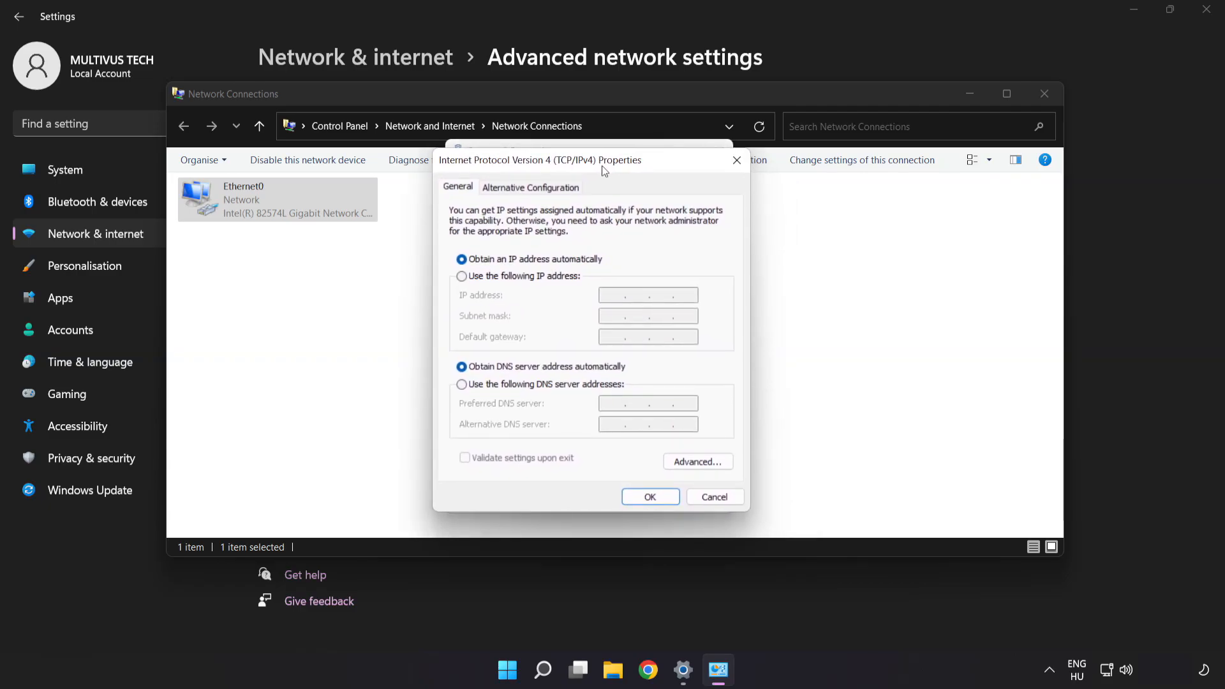
mouse_move(506, 391)
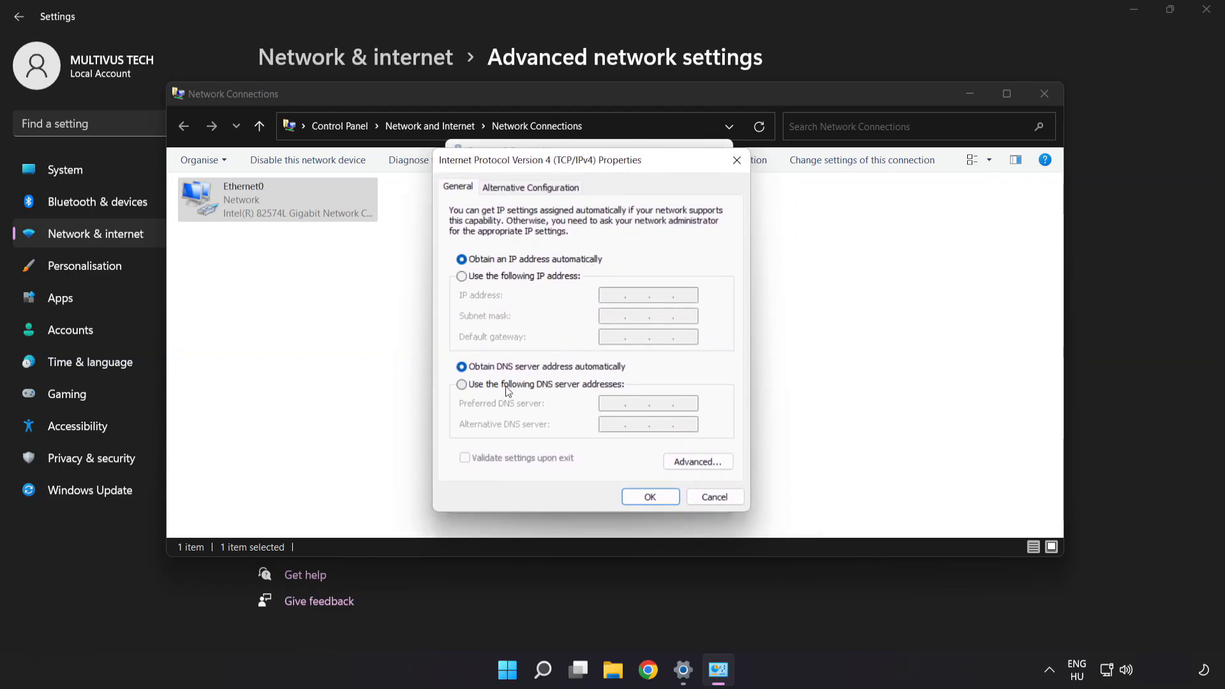
Set Ethernet0's preferred DNS to 8.8.8.8 and alternate DNS to 8.8.4.4, and confirm.
left_click(461, 383)
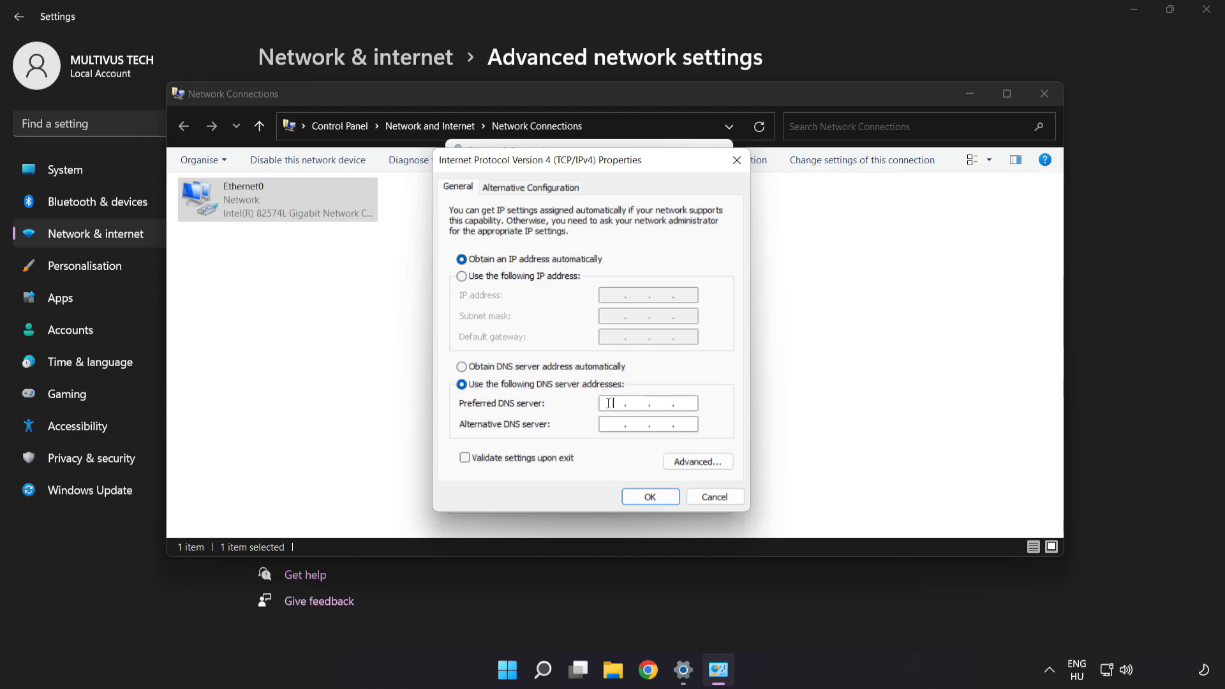
type("8")
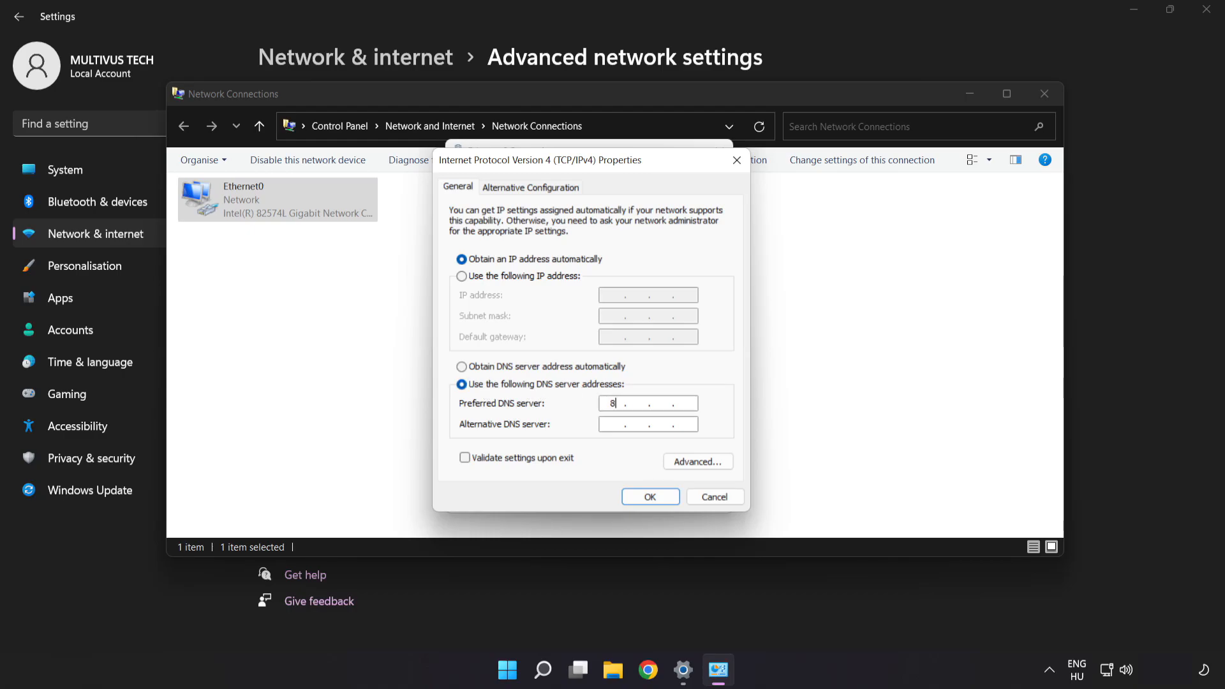
type("8.8.8")
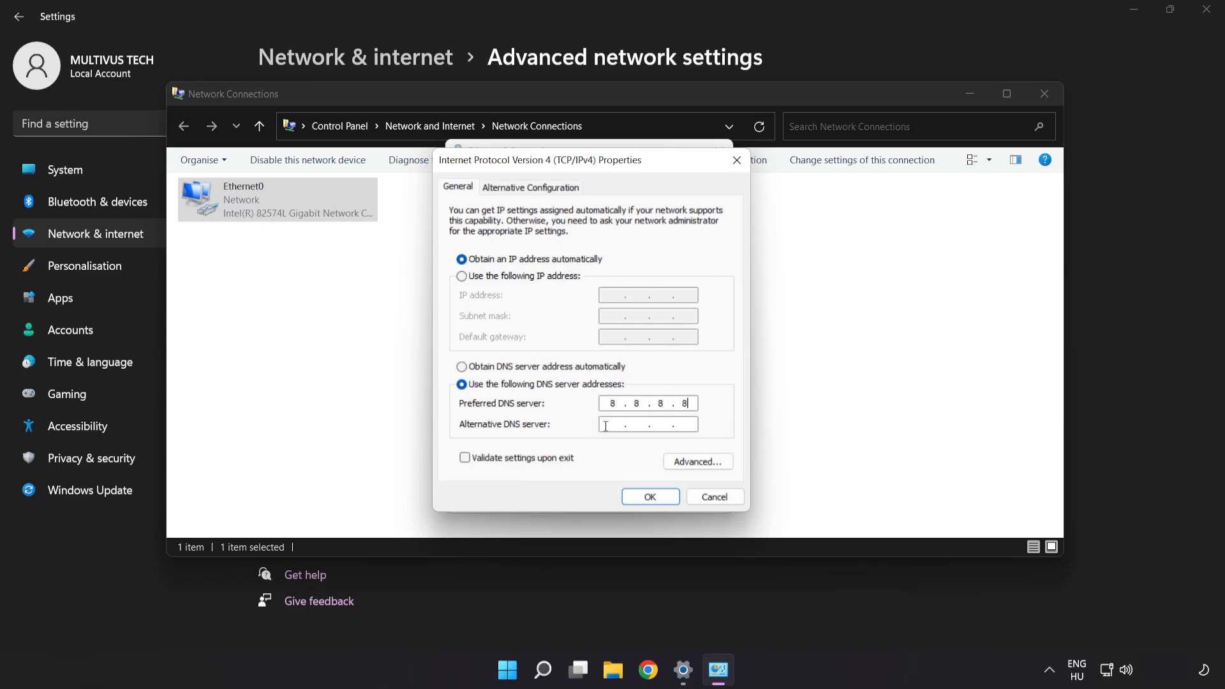
mouse_move(588, 431)
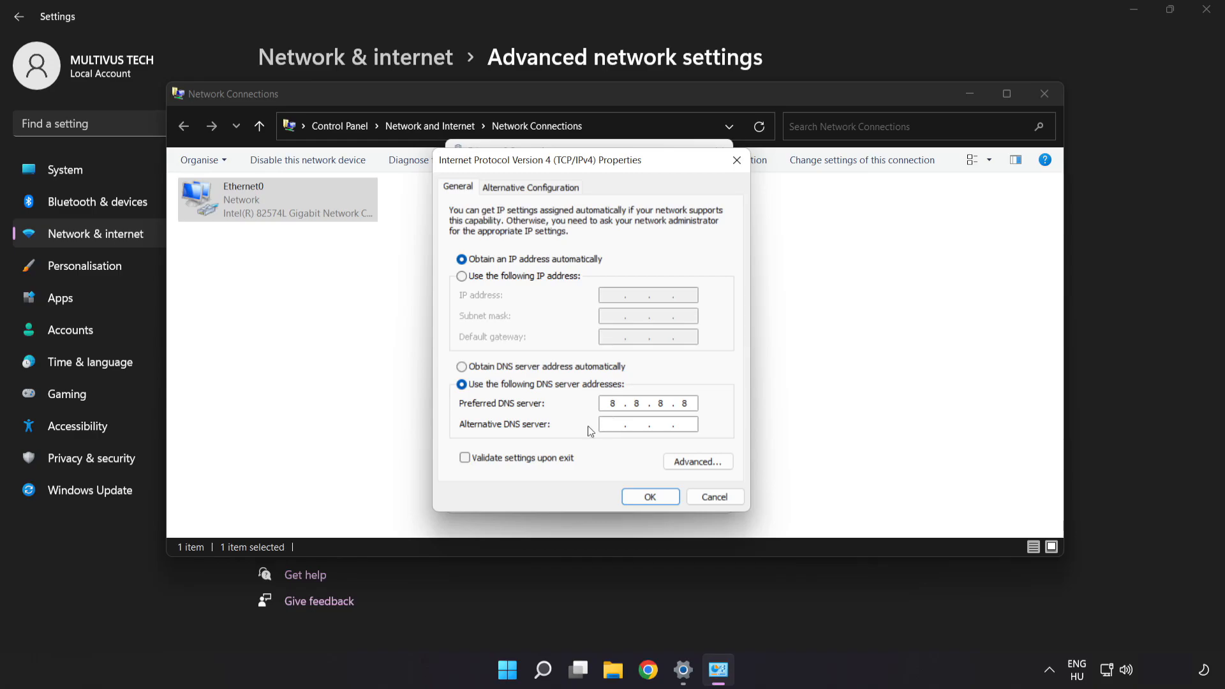
type("8.8.4")
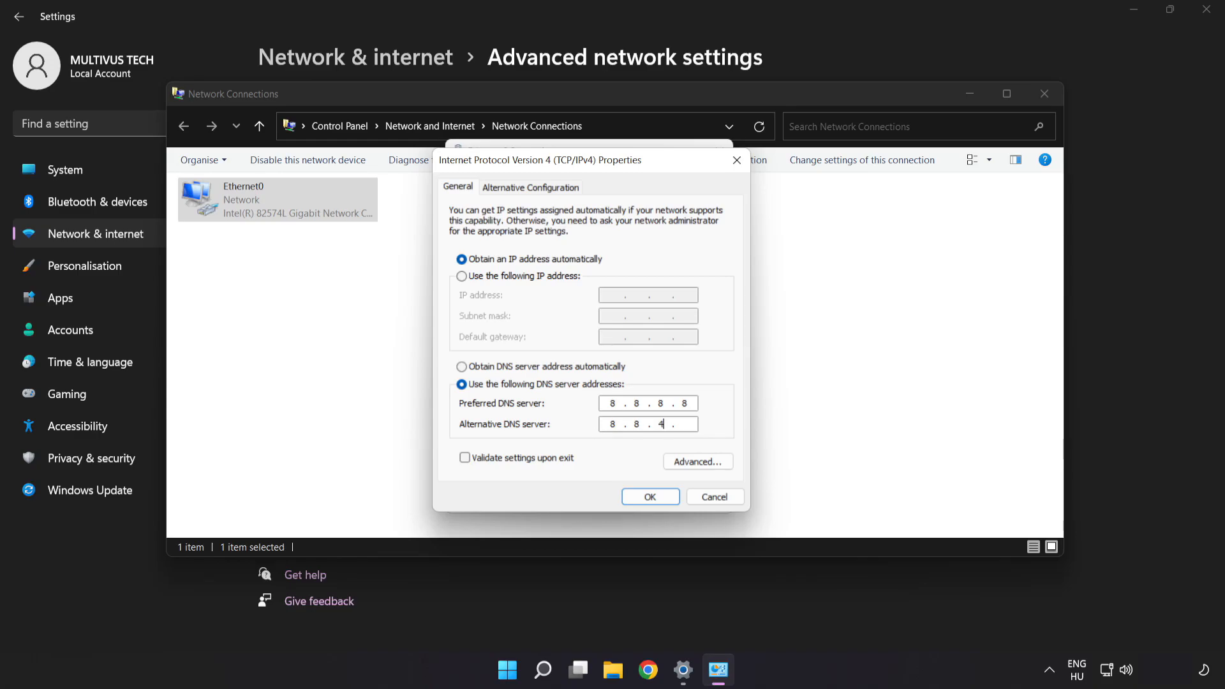
type("4")
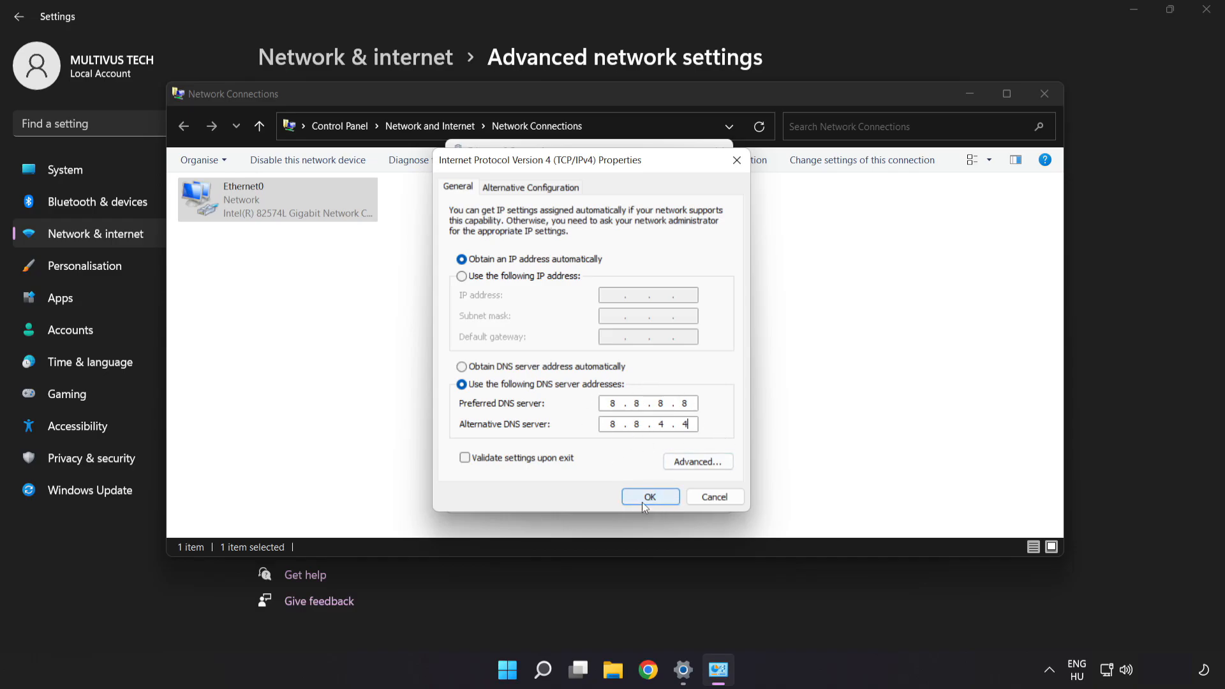
left_click(650, 497)
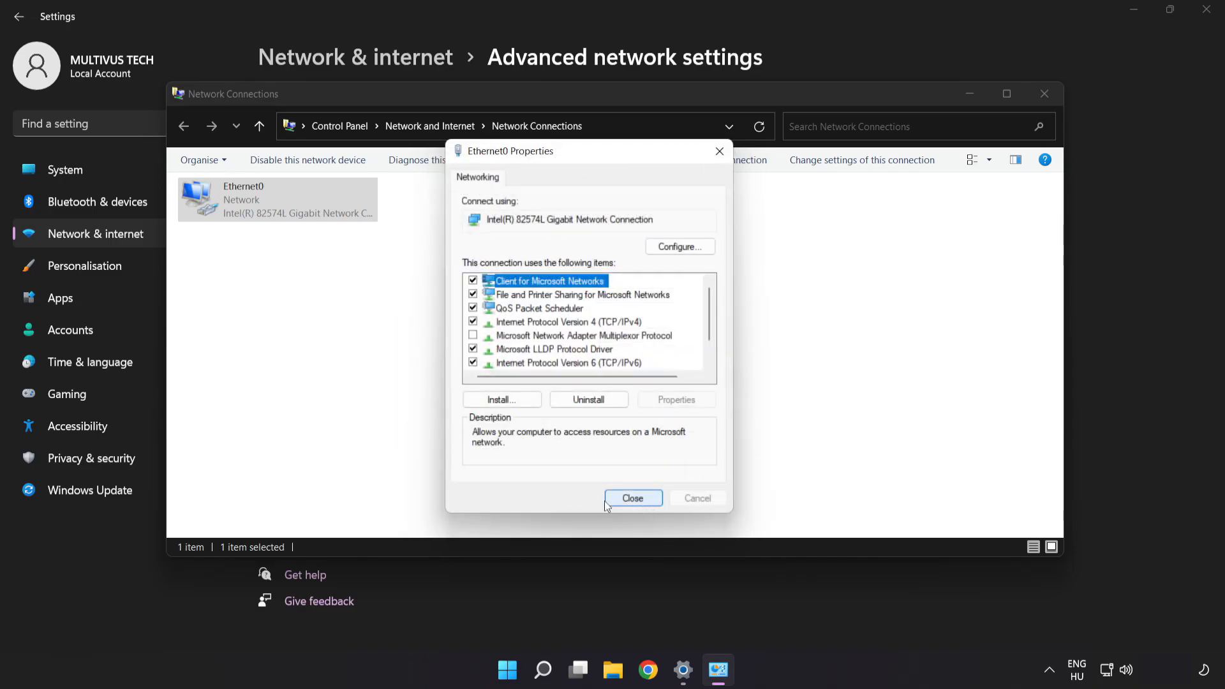
mouse_move(631, 502)
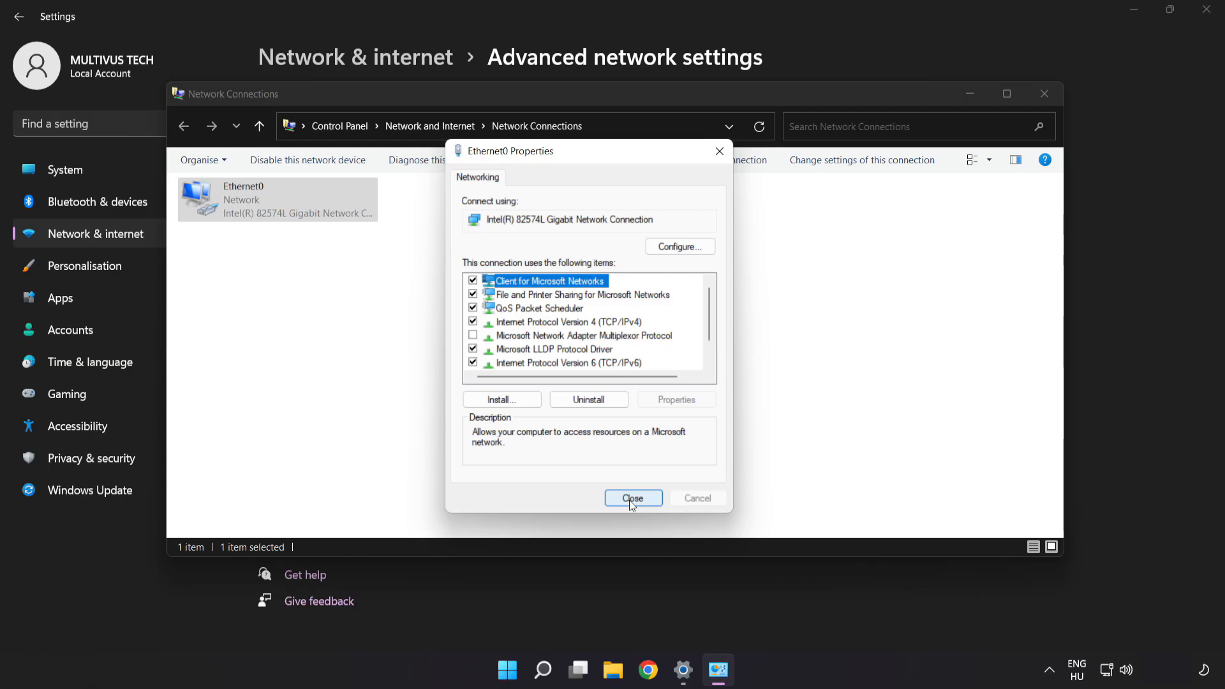
Close the Ethernet0 Properties dialog and the Network Connections window.
left_click(633, 498)
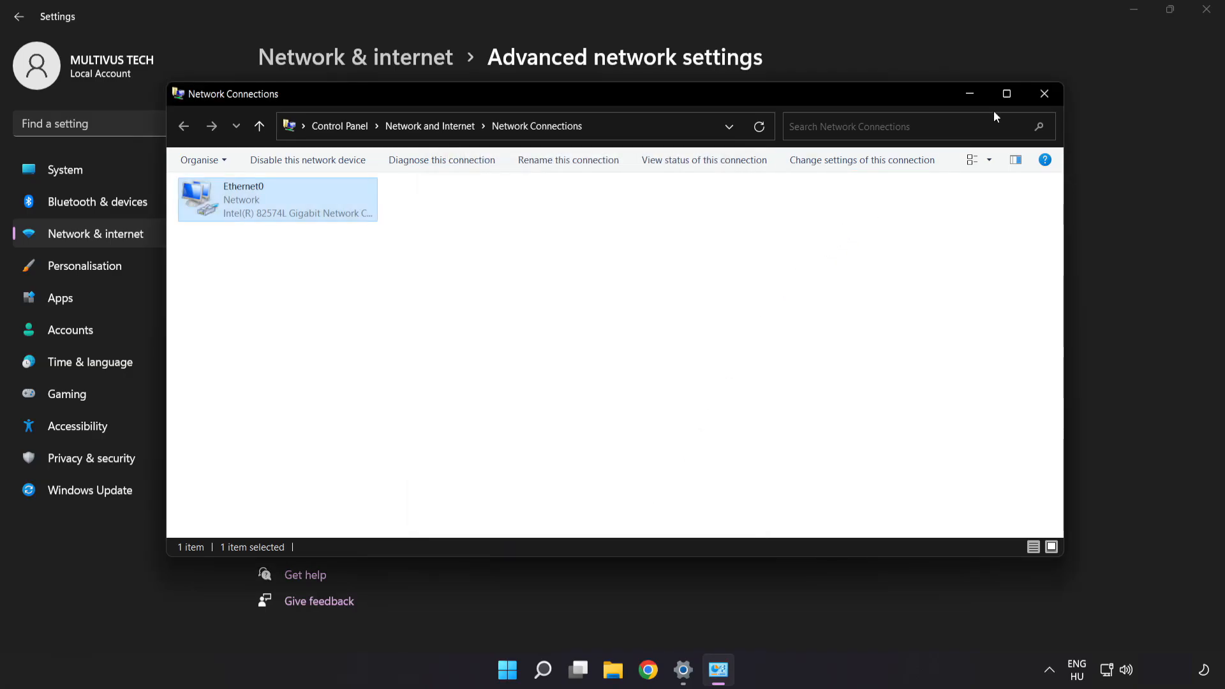
left_click(1044, 94)
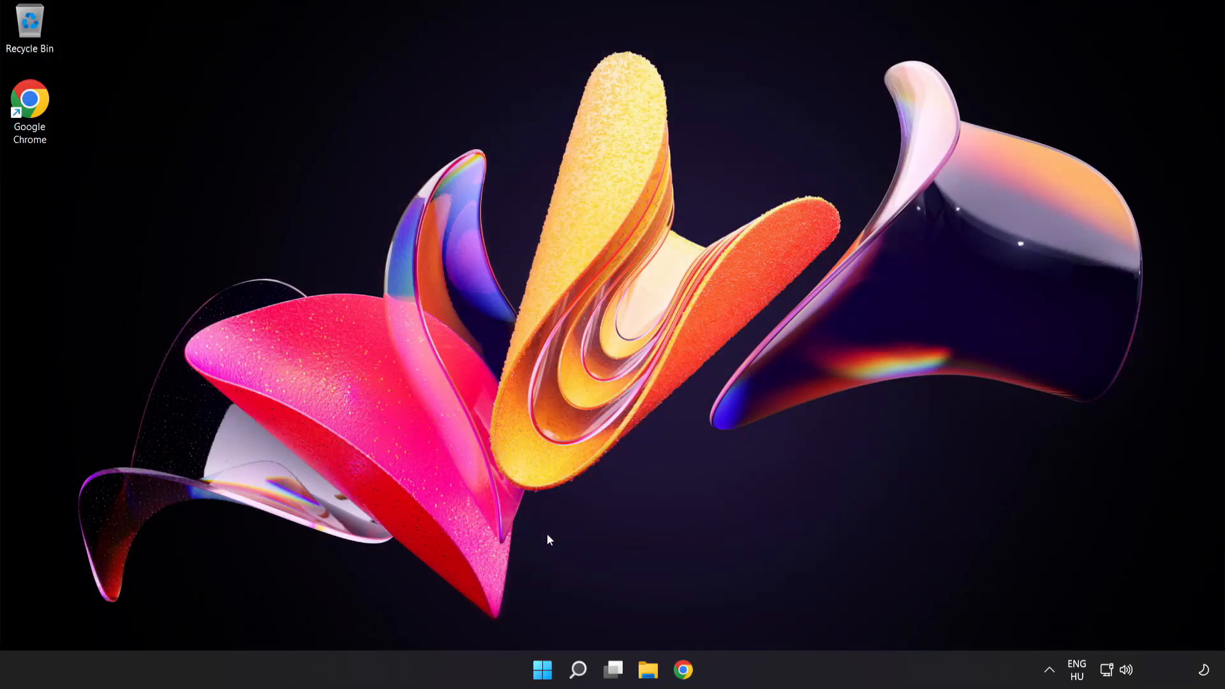
Show the Start menu power options (Sleep, Shut down, Restart).
left_click(543, 670)
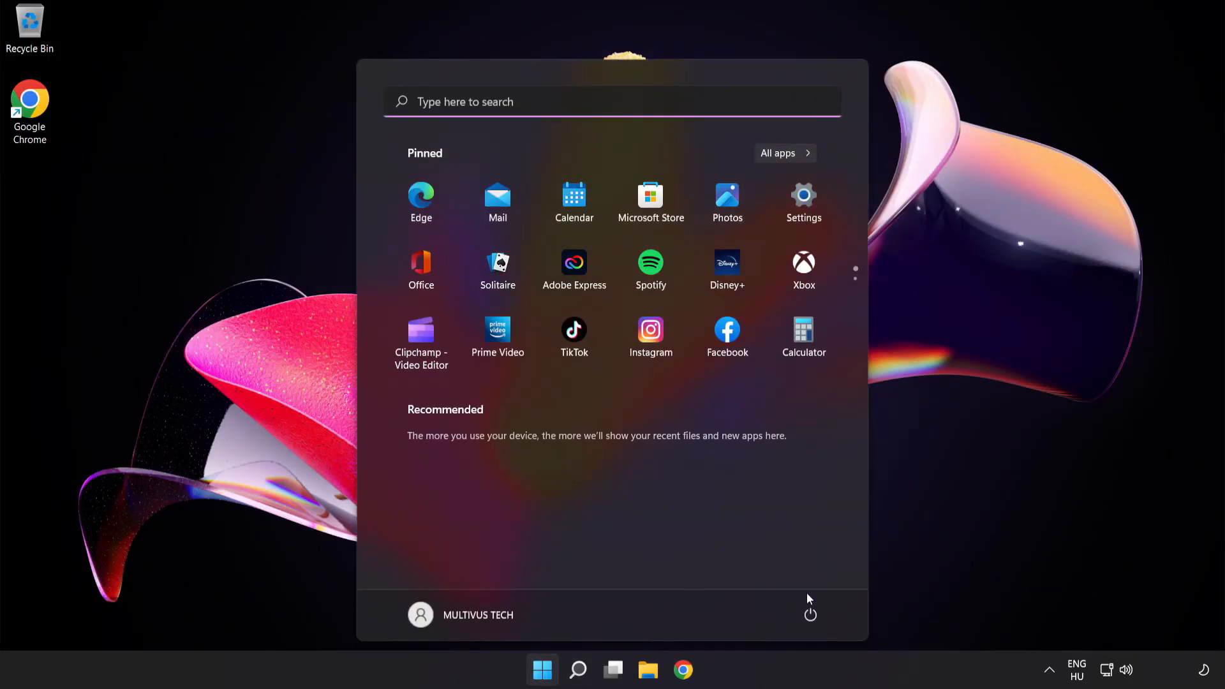
left_click(811, 615)
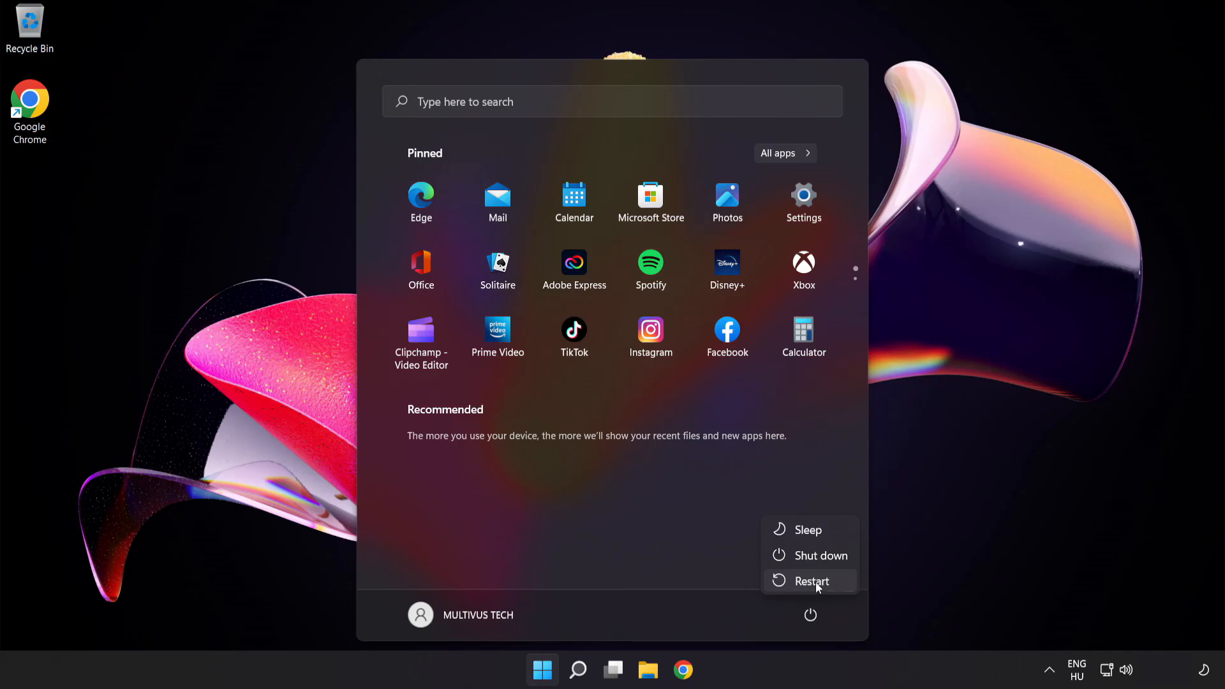